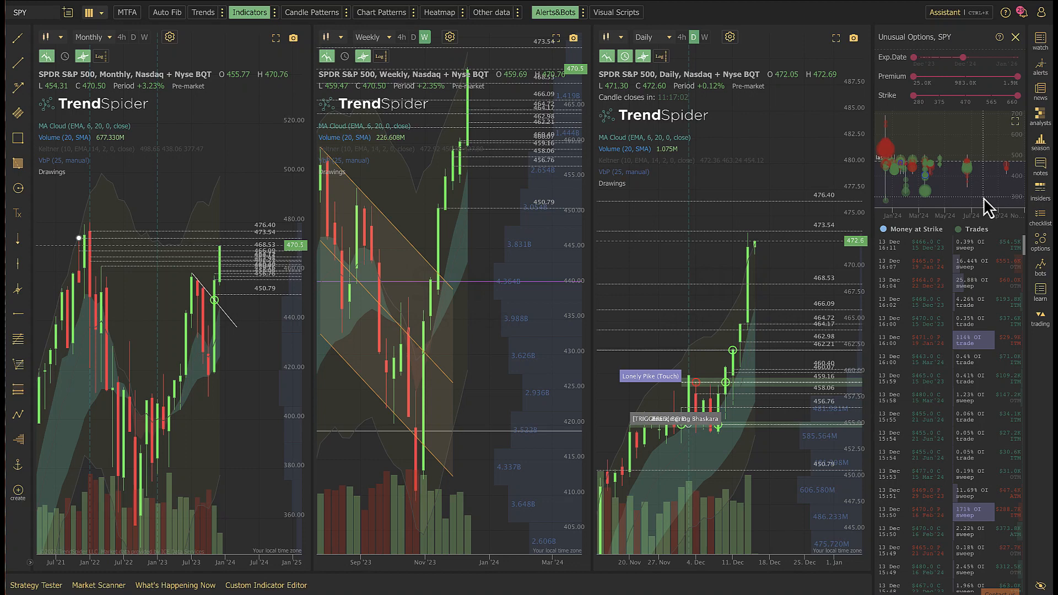
pyautogui.moveTo(1016, 209)
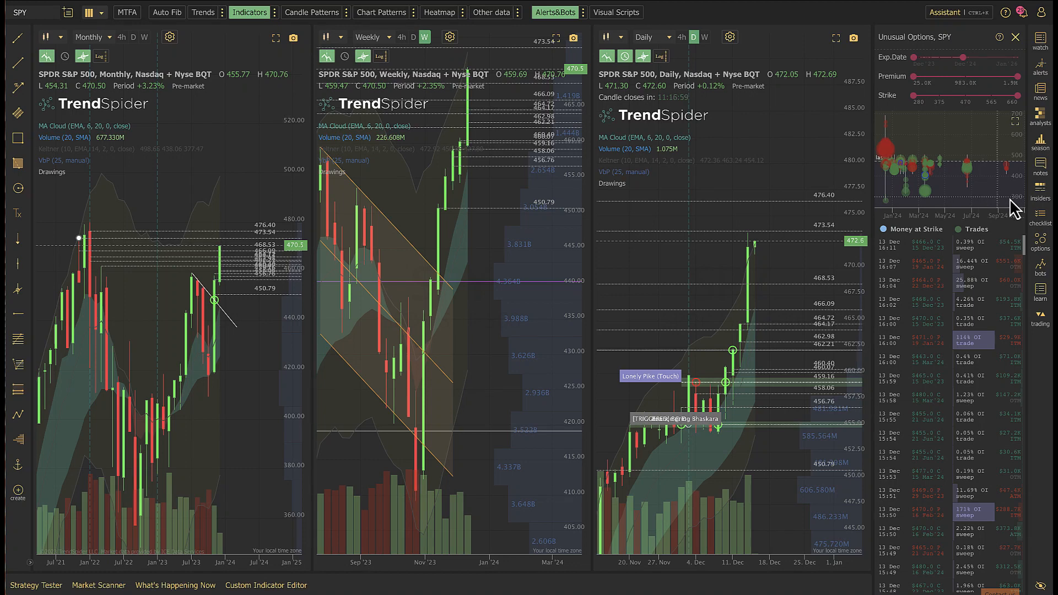
pyautogui.moveTo(290, 335)
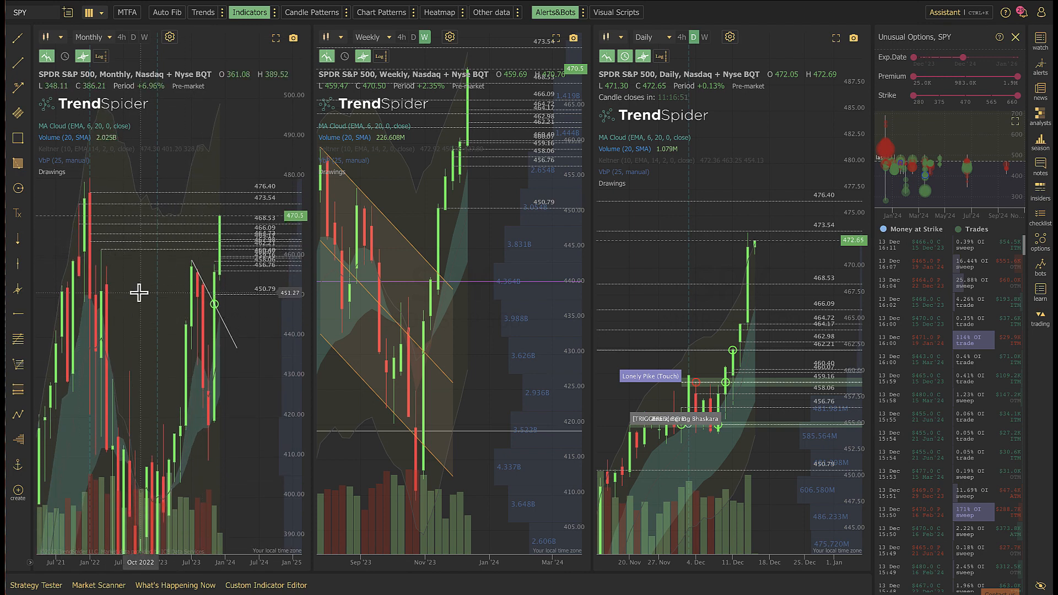
pyautogui.moveTo(538, 450)
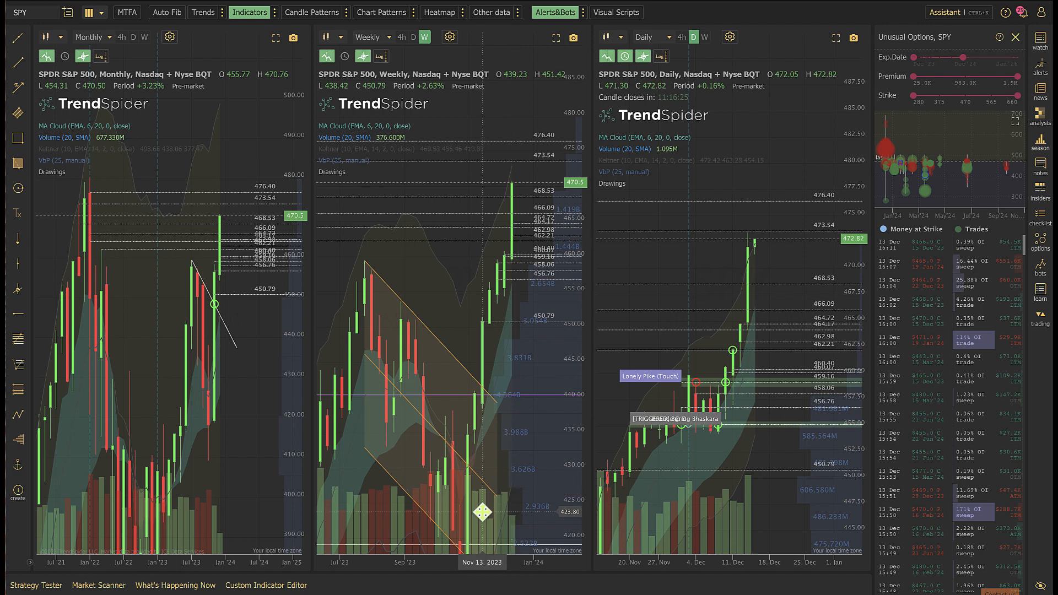
pyautogui.moveTo(520, 538)
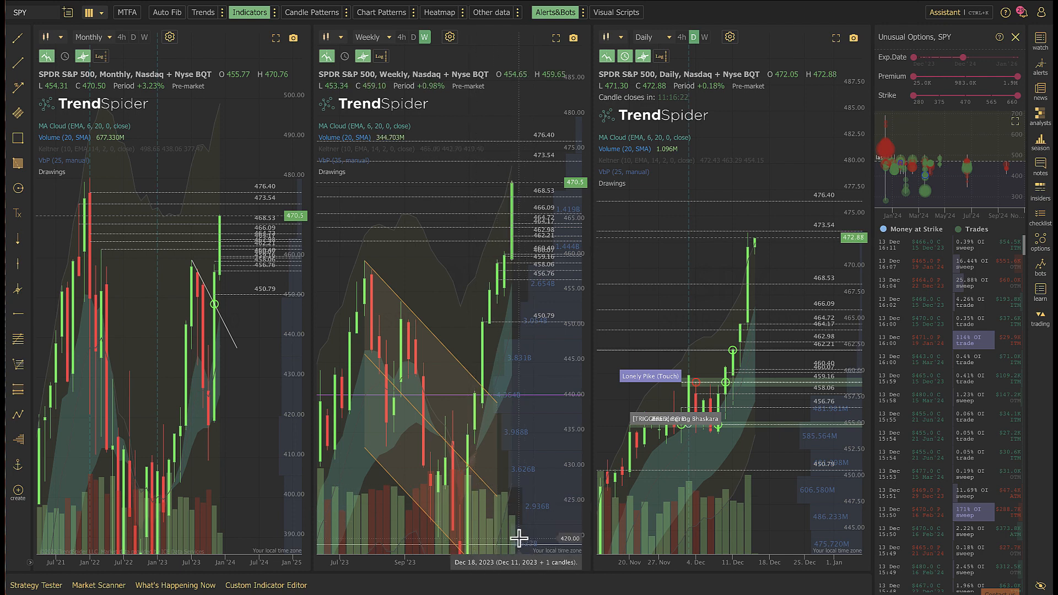
# Switch the right-hand SPY chart from daily to 4-hour candles
pyautogui.click(681, 37)
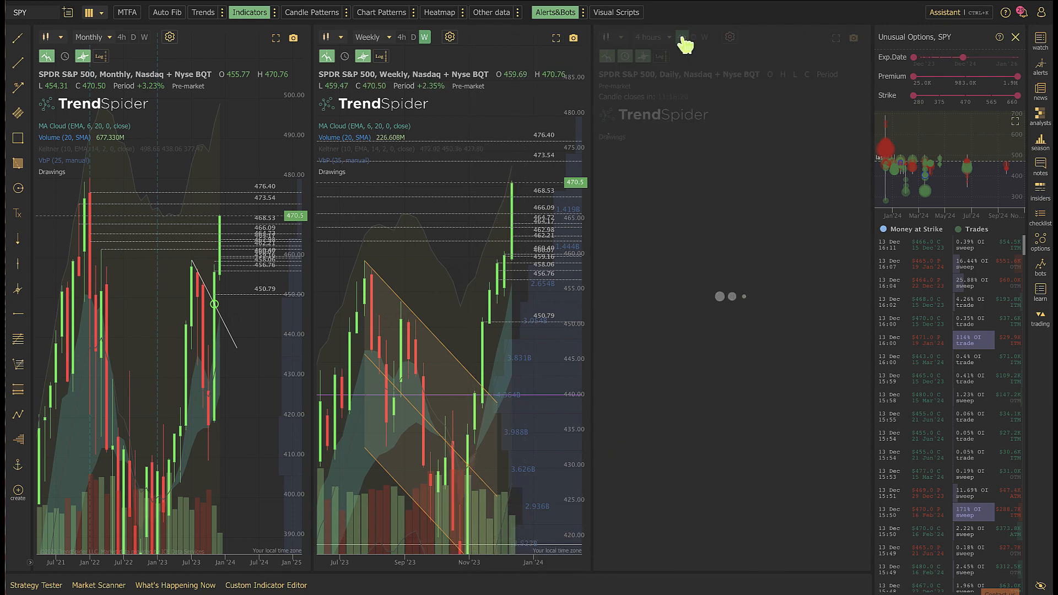
pyautogui.click(681, 36)
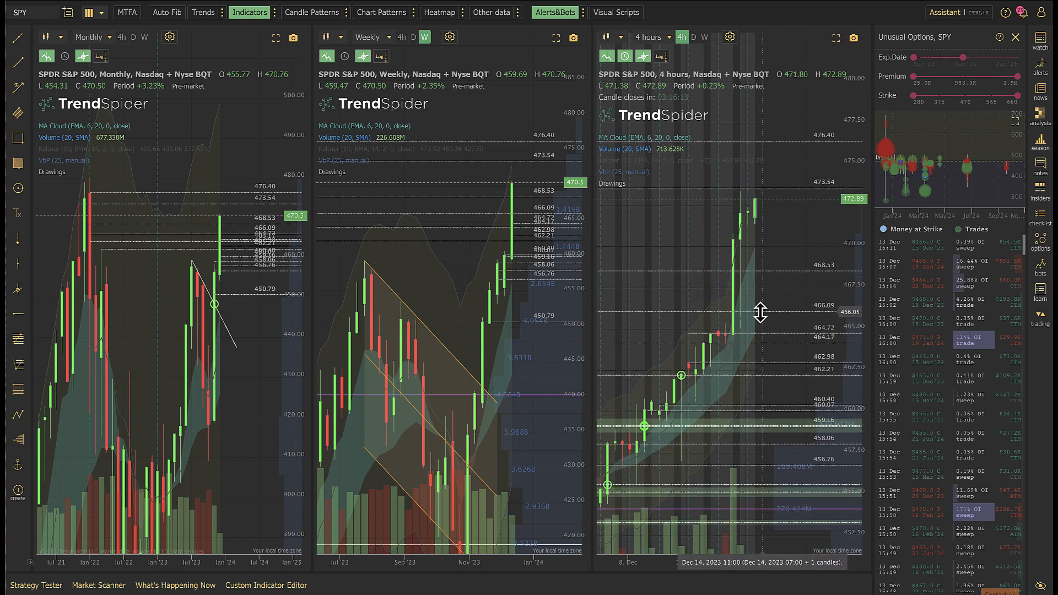
pyautogui.moveTo(767, 181)
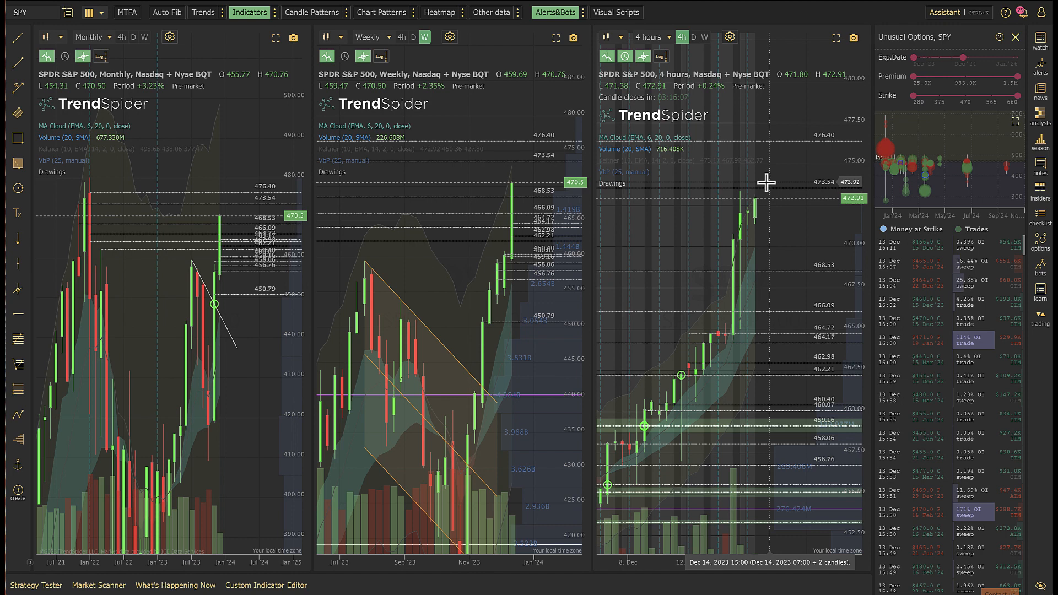
pyautogui.moveTo(196, 204)
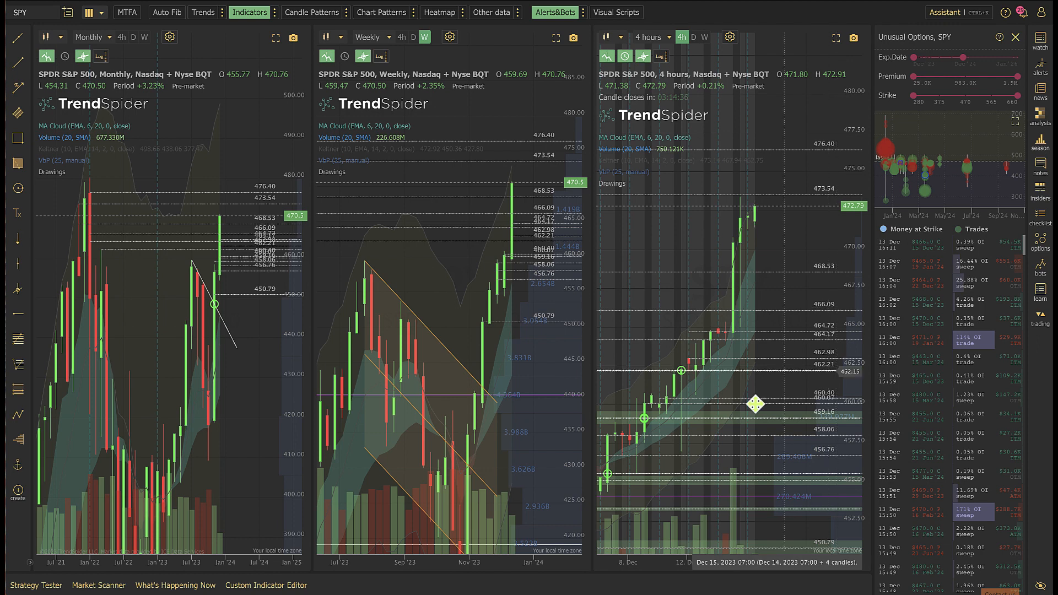
pyautogui.moveTo(692, 422)
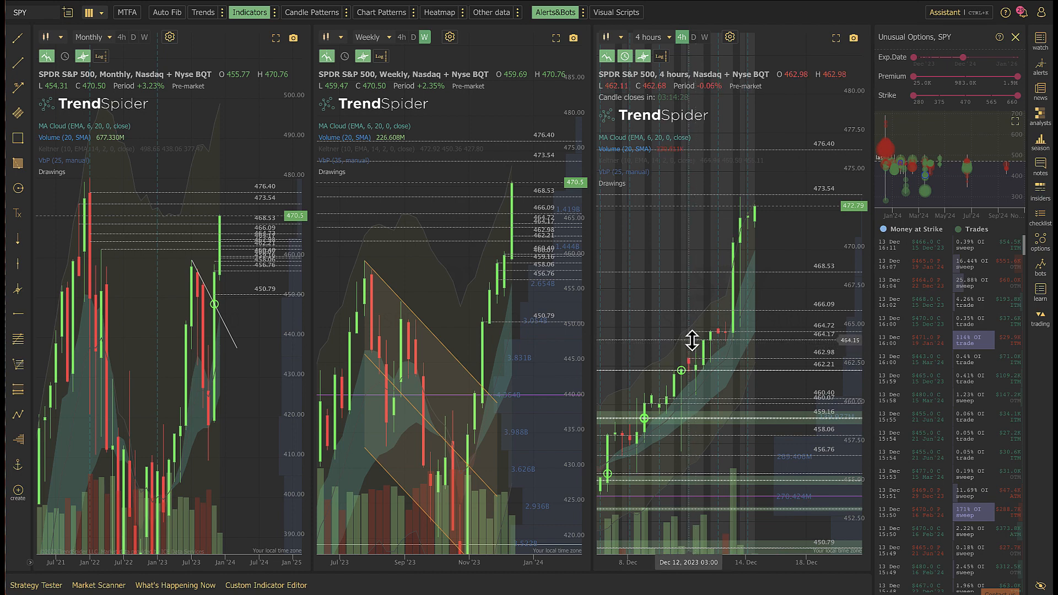
pyautogui.moveTo(702, 336)
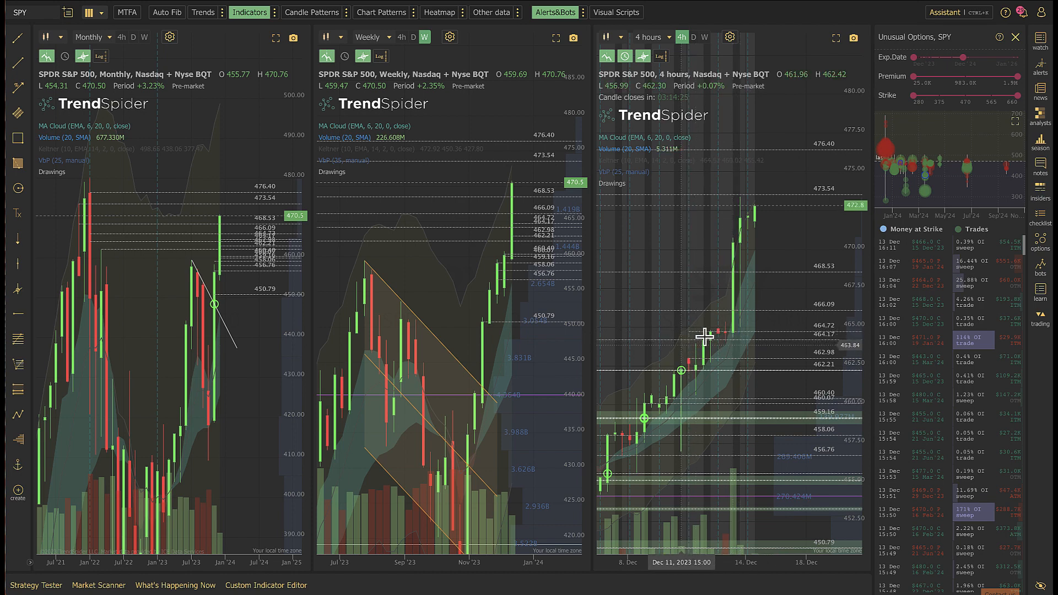
pyautogui.moveTo(732, 331)
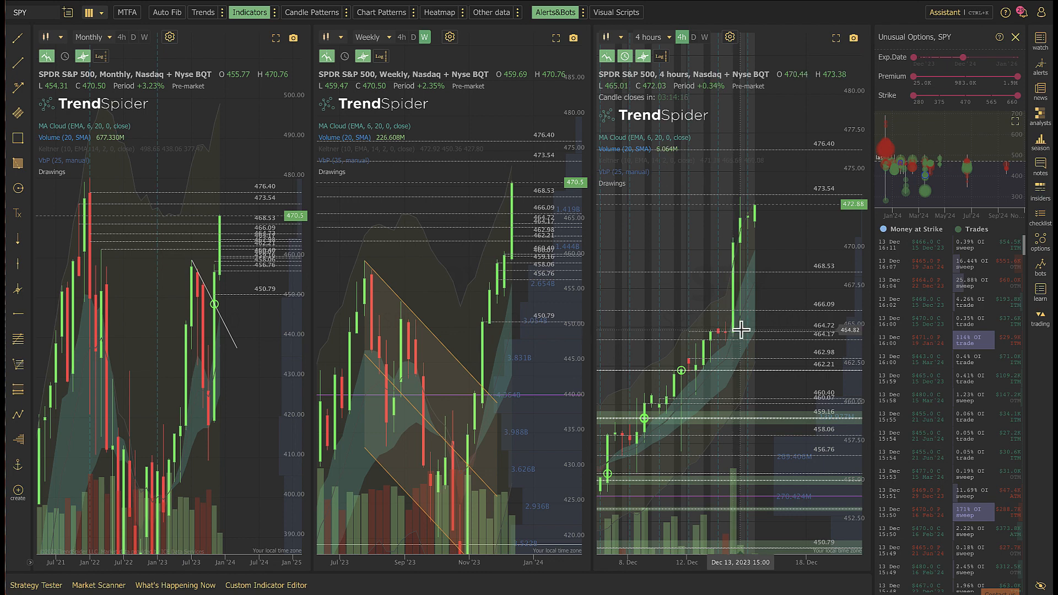
pyautogui.moveTo(742, 226)
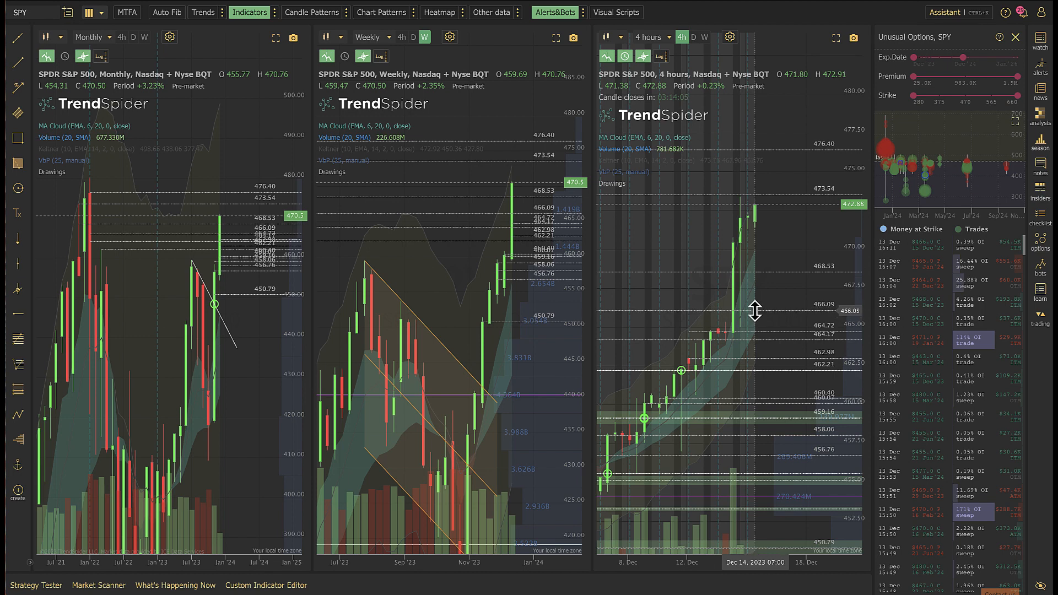
pyautogui.moveTo(771, 250)
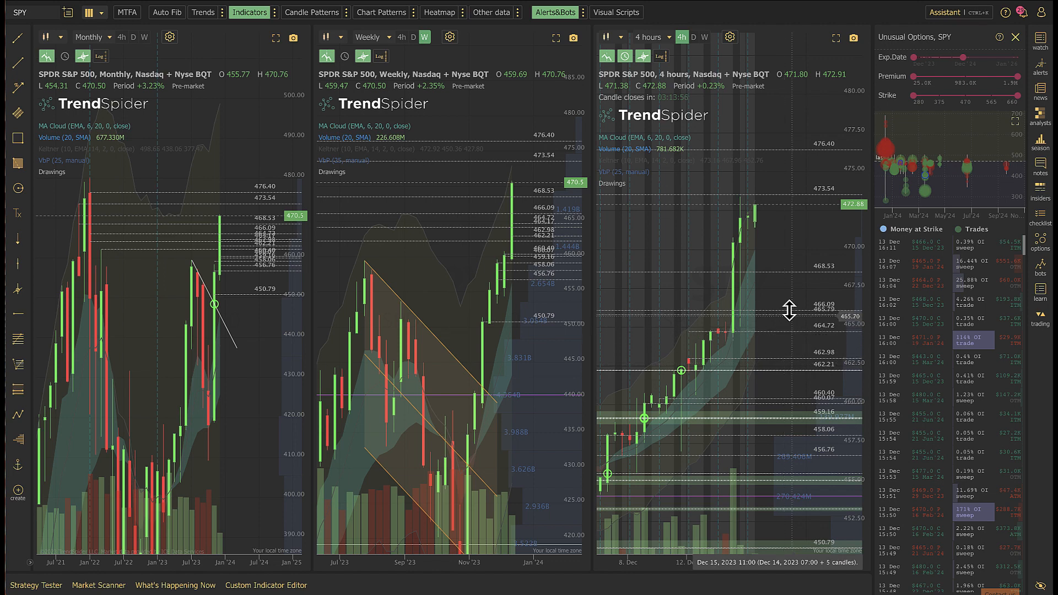
pyautogui.moveTo(784, 244)
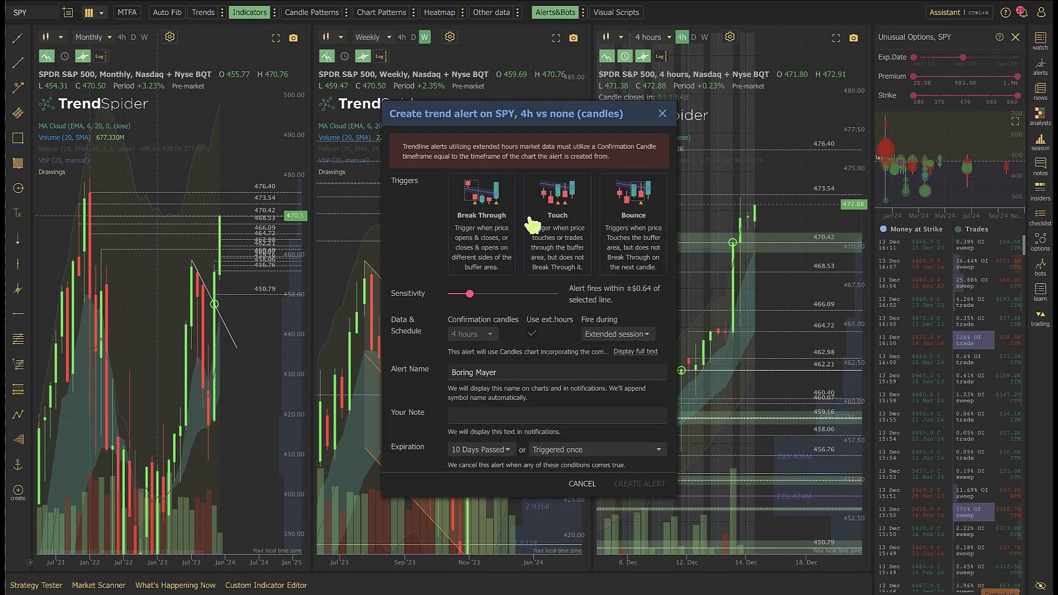
# Lower the sensitivity slider in the 470.42 trend alert dialog
pyautogui.moveTo(469, 294); pyautogui.dragTo(449, 293)
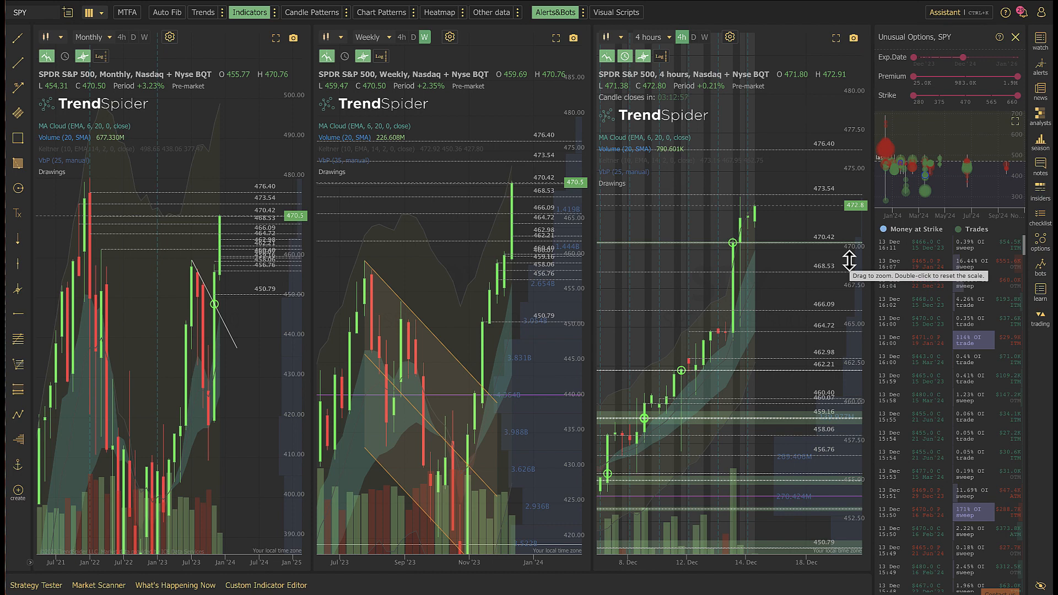
pyautogui.moveTo(787, 281)
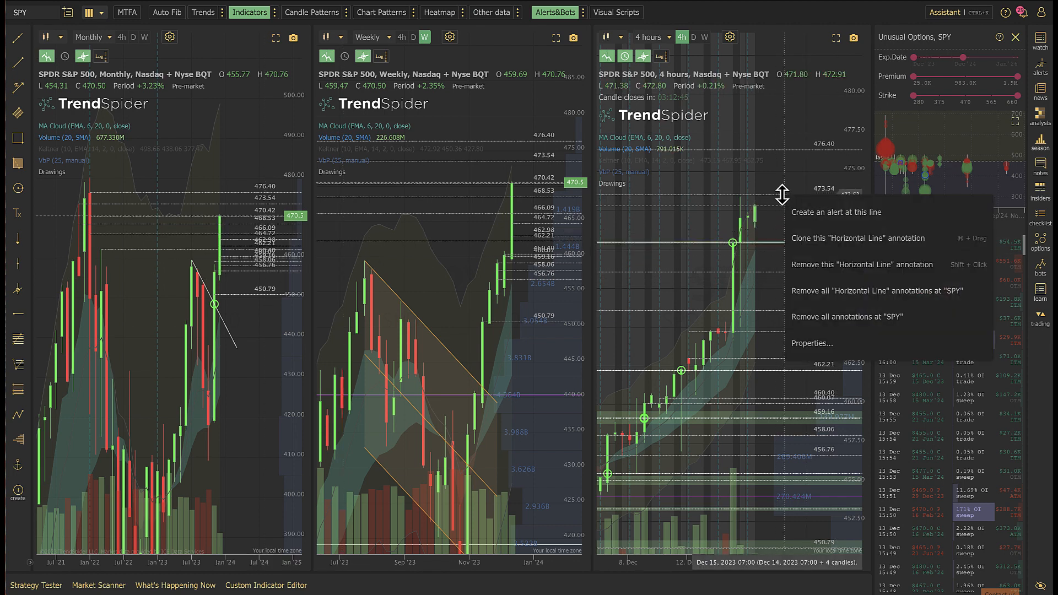
# Start a trend alert on the 473.54 level and lower its sensitivity slider
pyautogui.click(835, 212)
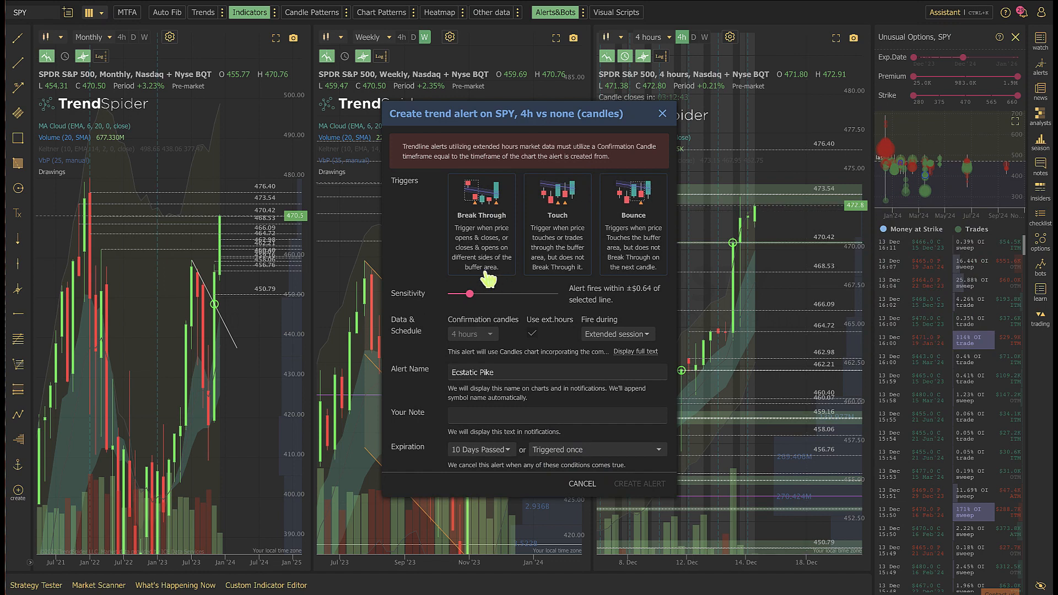
pyautogui.moveTo(480, 293); pyautogui.dragTo(450, 293)
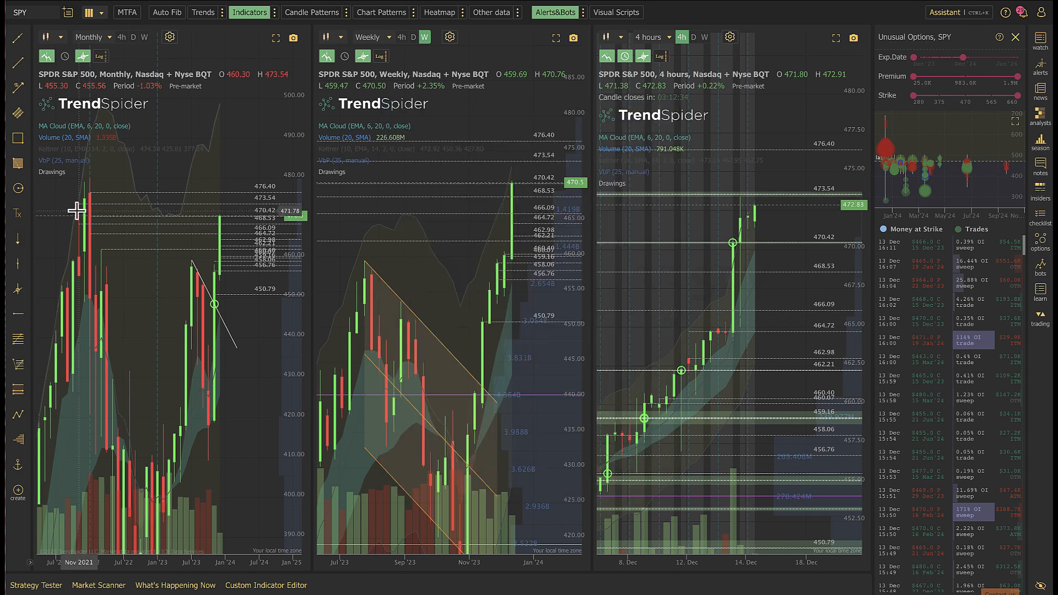
pyautogui.moveTo(99, 198)
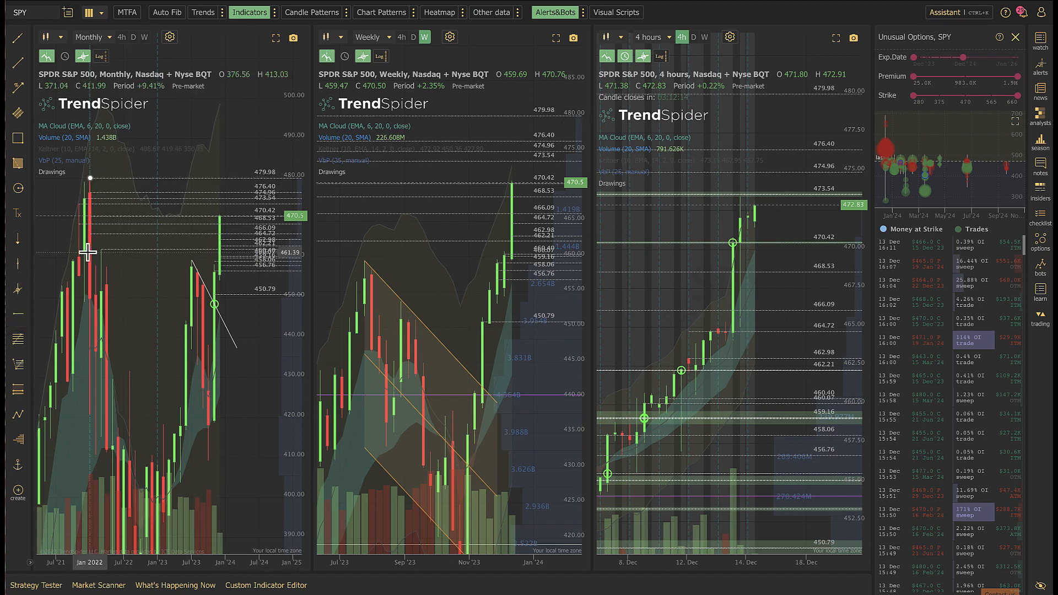
pyautogui.moveTo(772, 338)
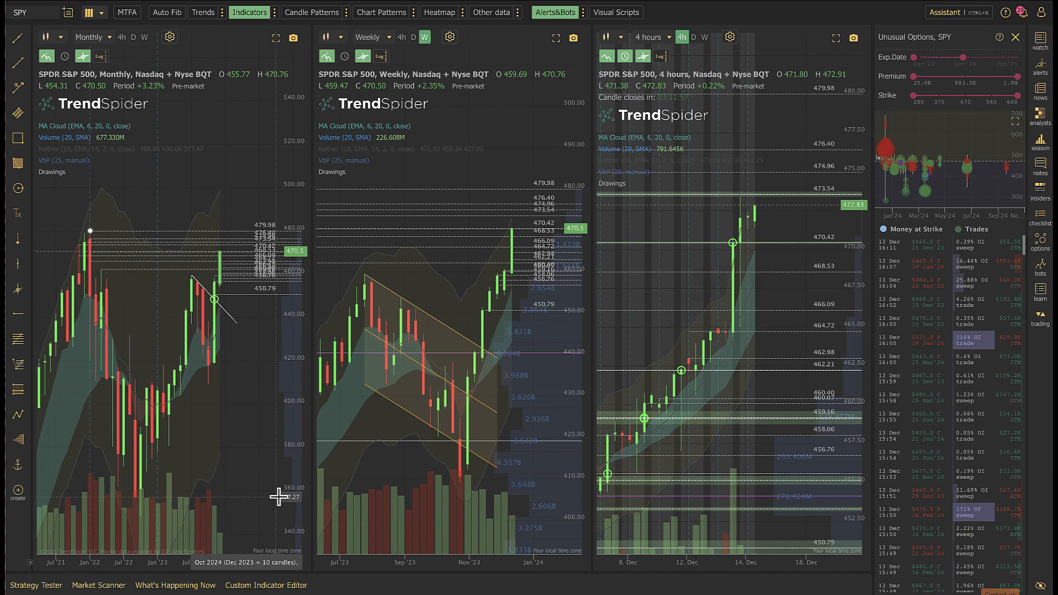
pyautogui.moveTo(408, 531)
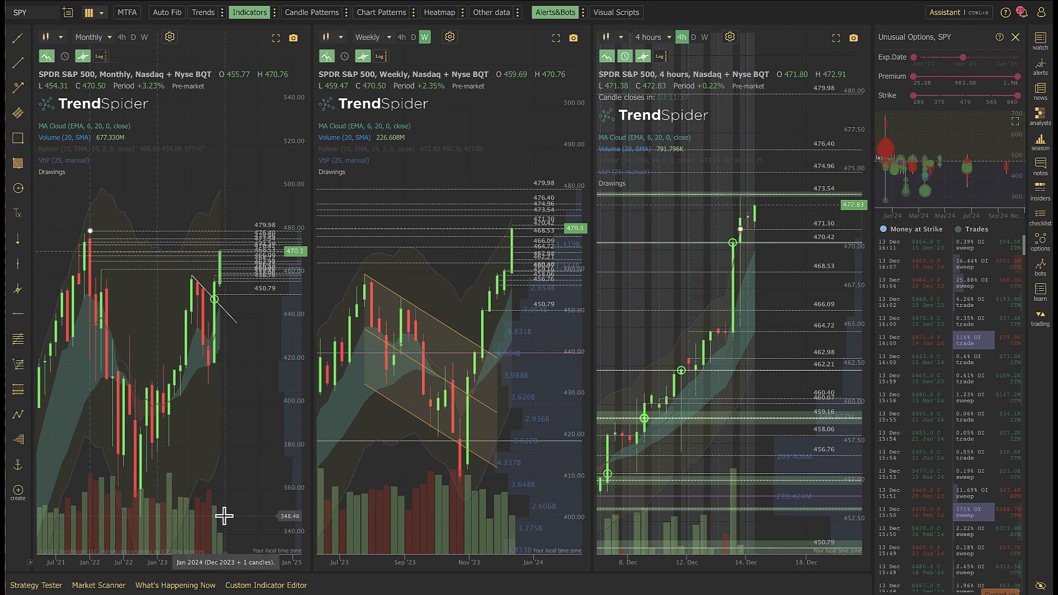
pyautogui.moveTo(179, 309)
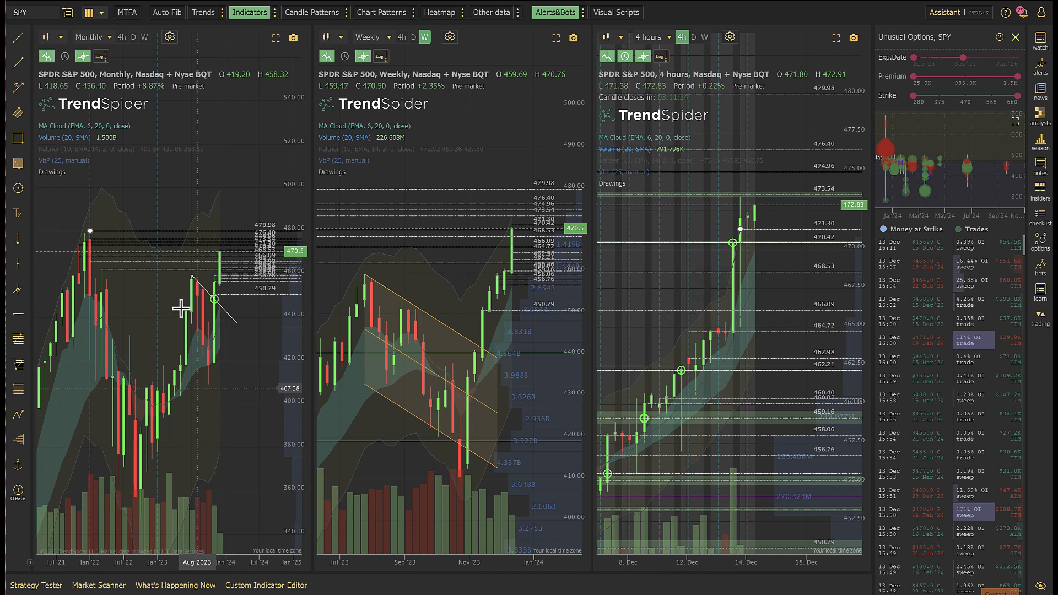
pyautogui.write('QQQ')
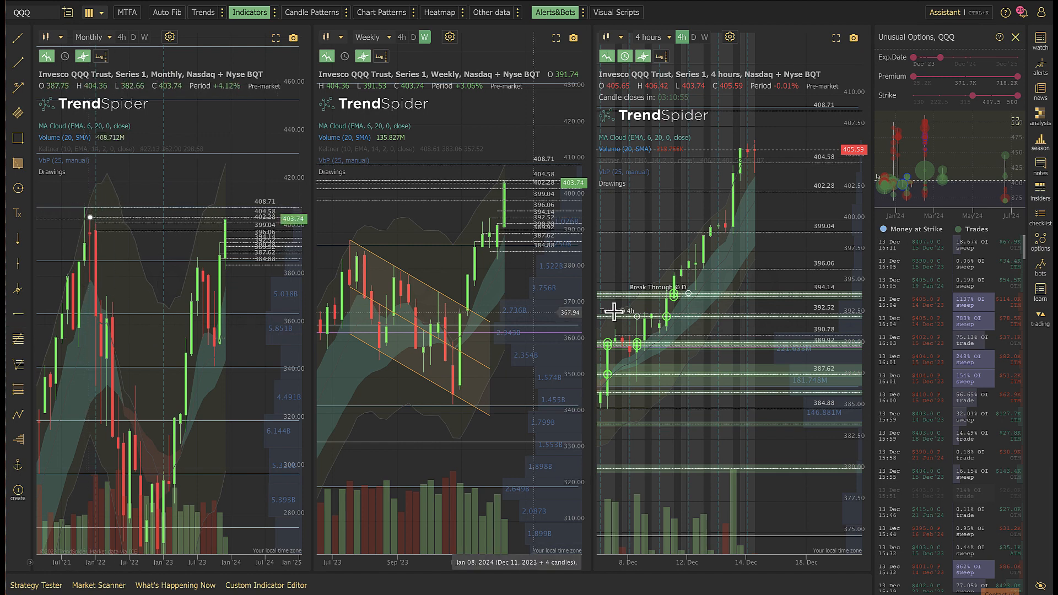
pyautogui.moveTo(684, 283)
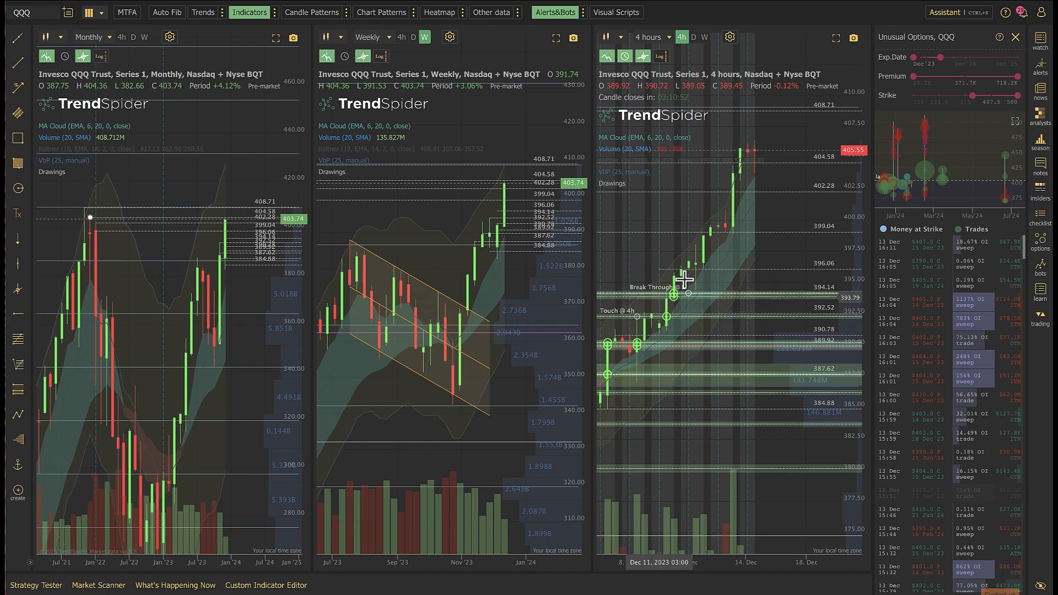
pyautogui.moveTo(801, 179)
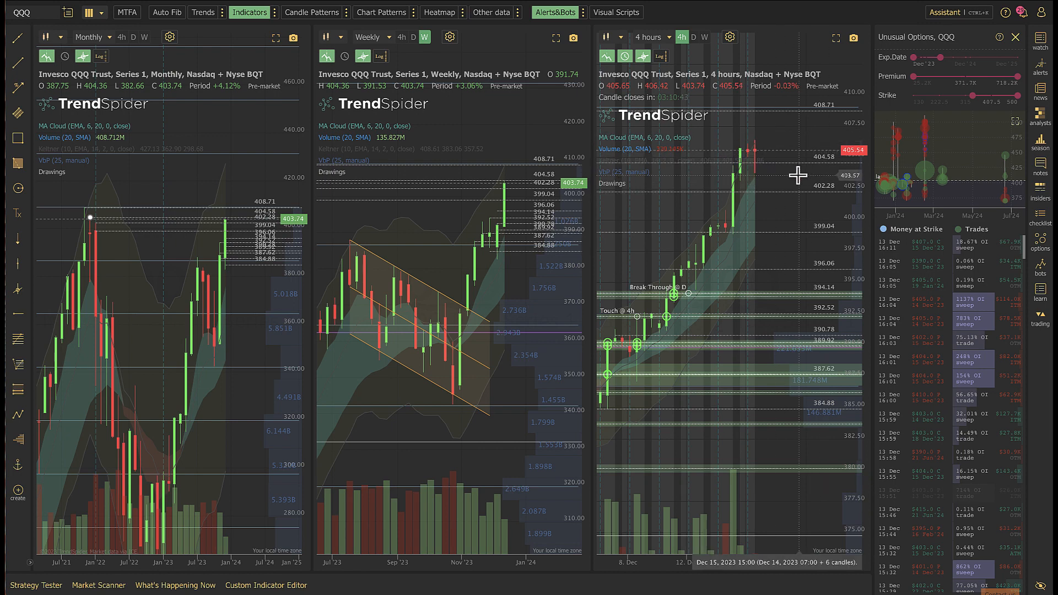
pyautogui.moveTo(746, 174)
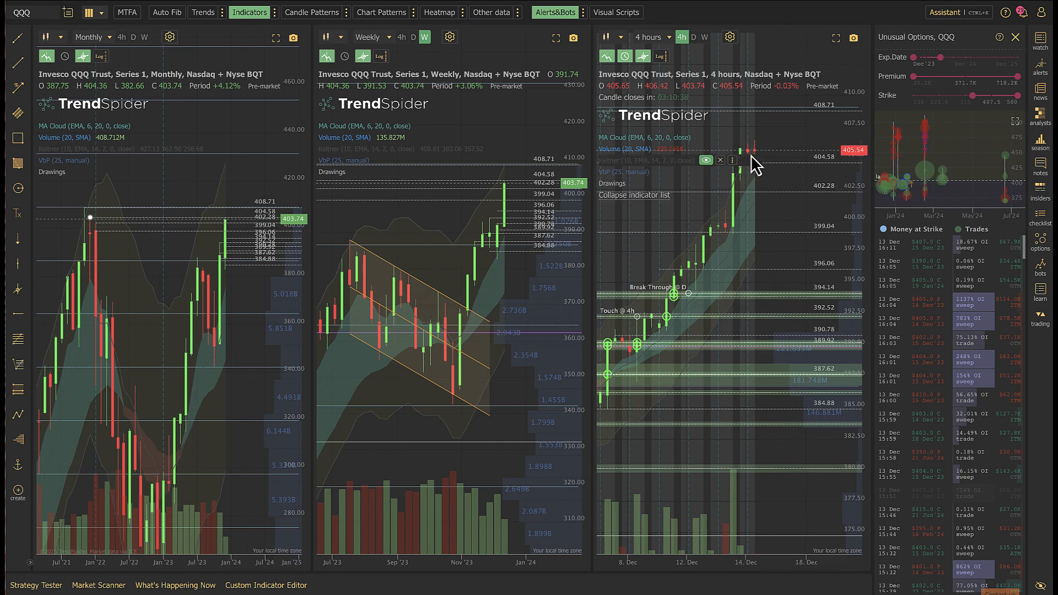
pyautogui.moveTo(767, 150)
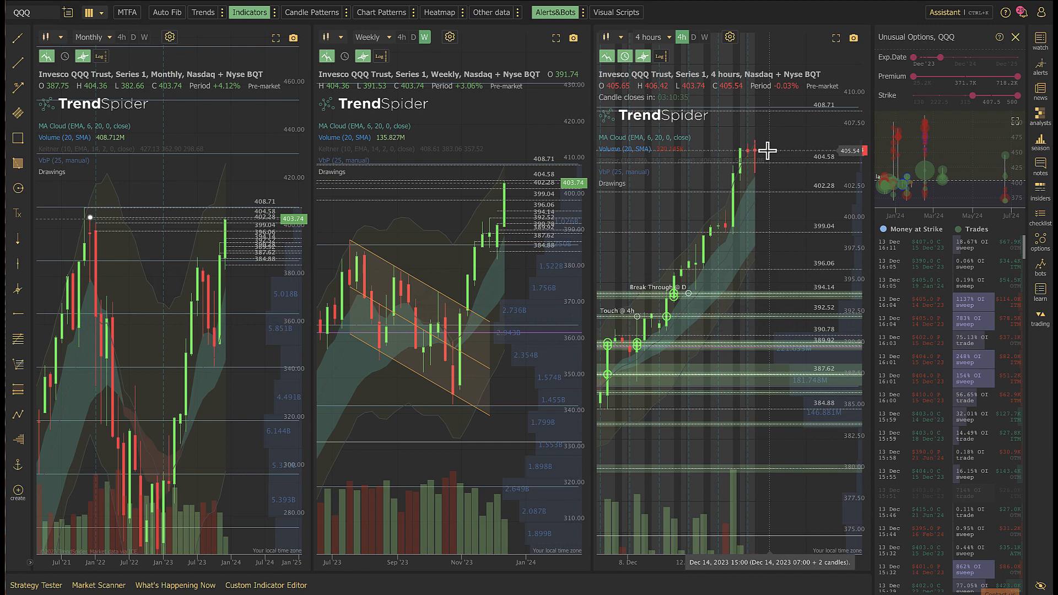
pyautogui.moveTo(738, 150)
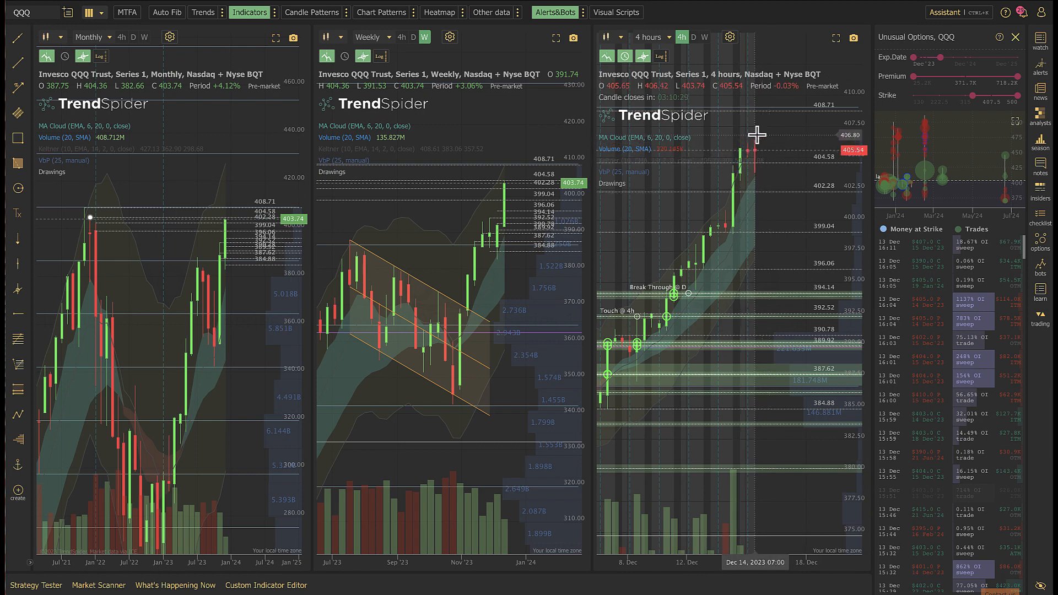
pyautogui.moveTo(777, 148)
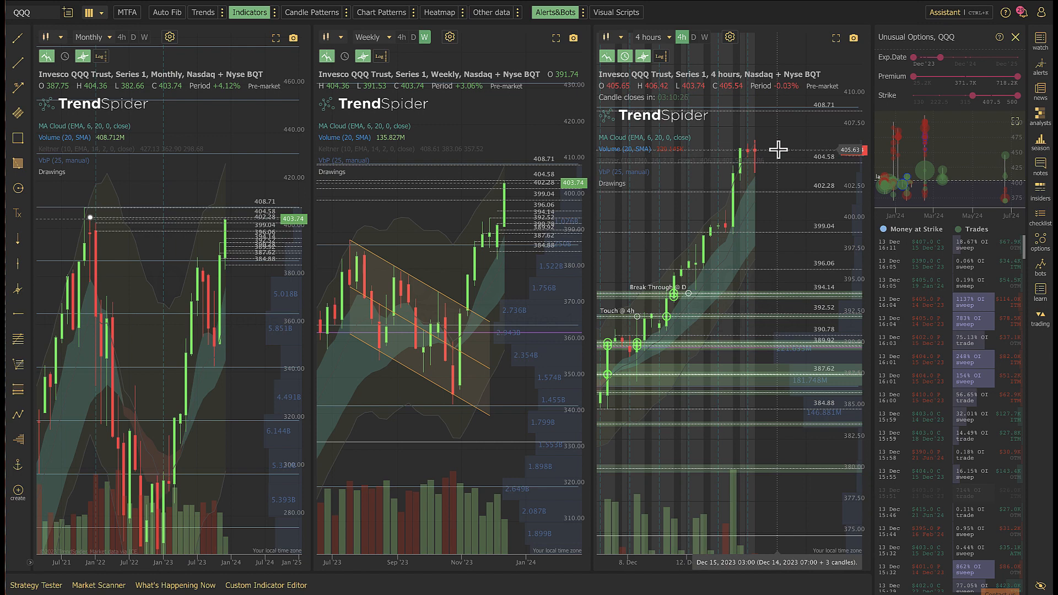
pyautogui.moveTo(792, 160)
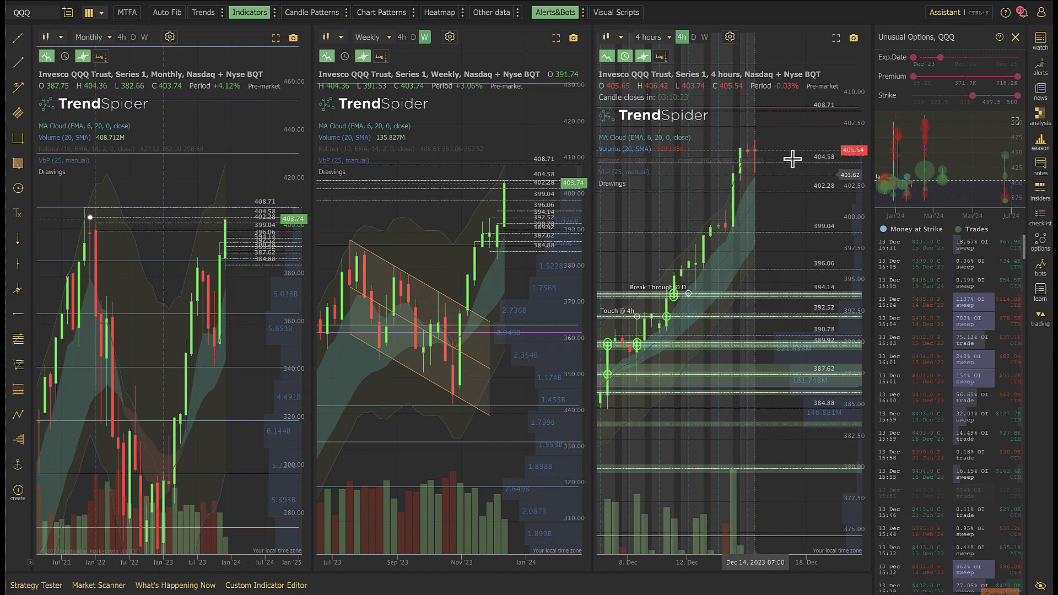
pyautogui.moveTo(770, 212)
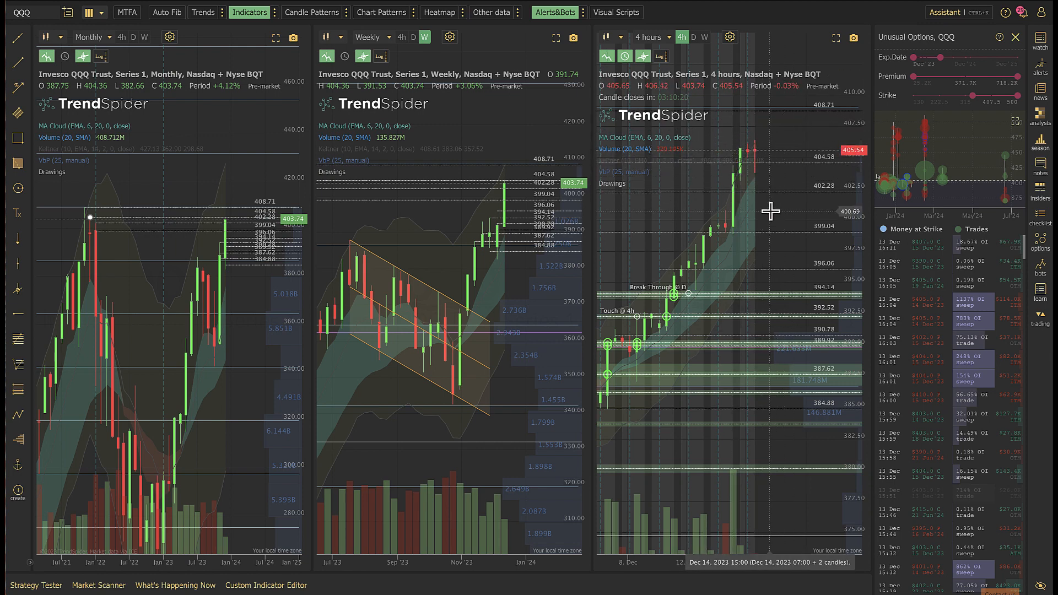
pyautogui.moveTo(749, 224)
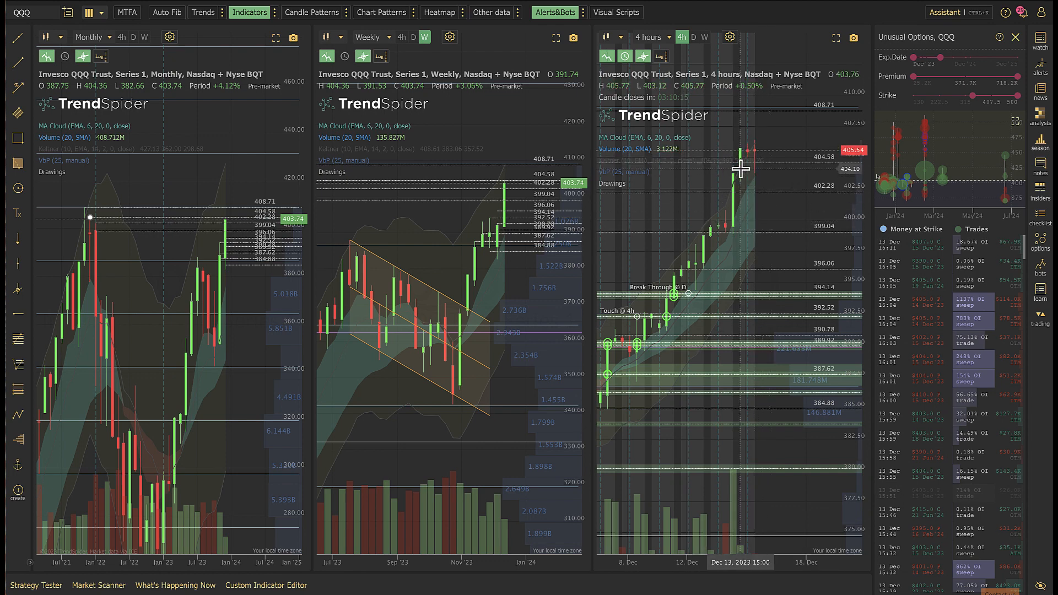
pyautogui.moveTo(756, 151)
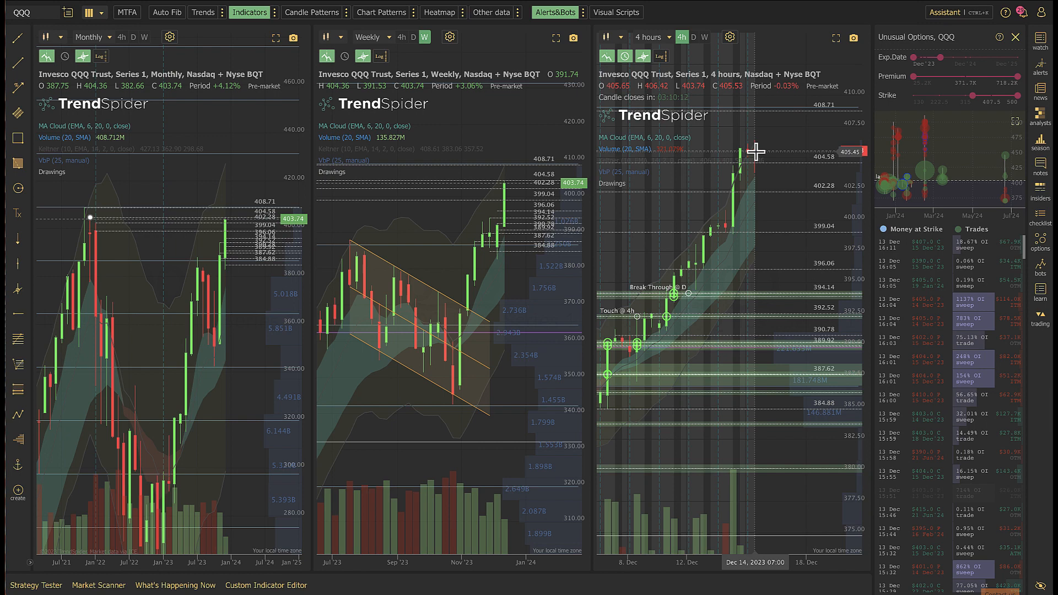
pyautogui.moveTo(726, 173)
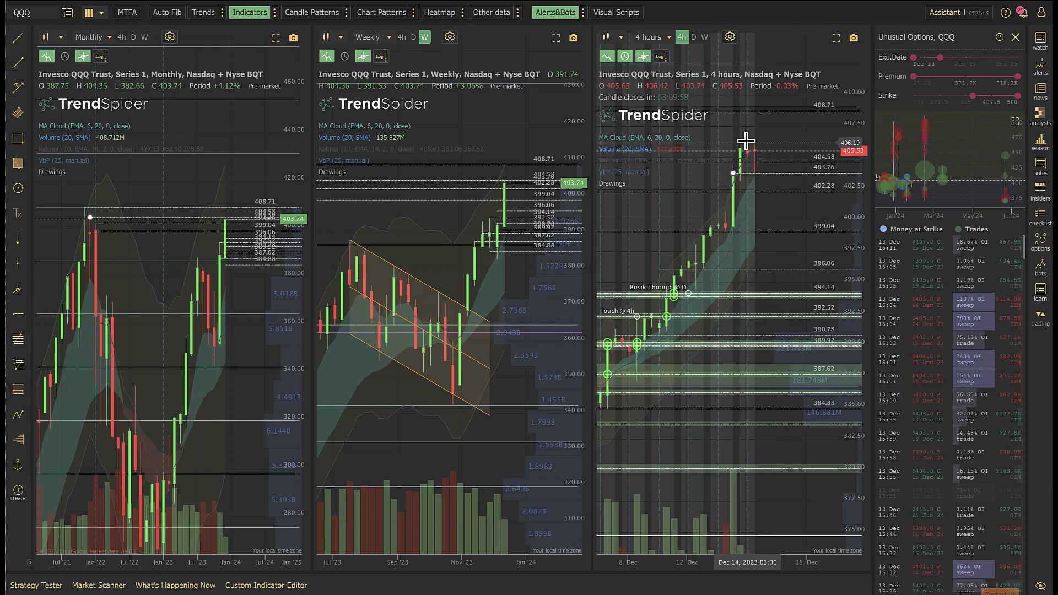
pyautogui.moveTo(754, 165)
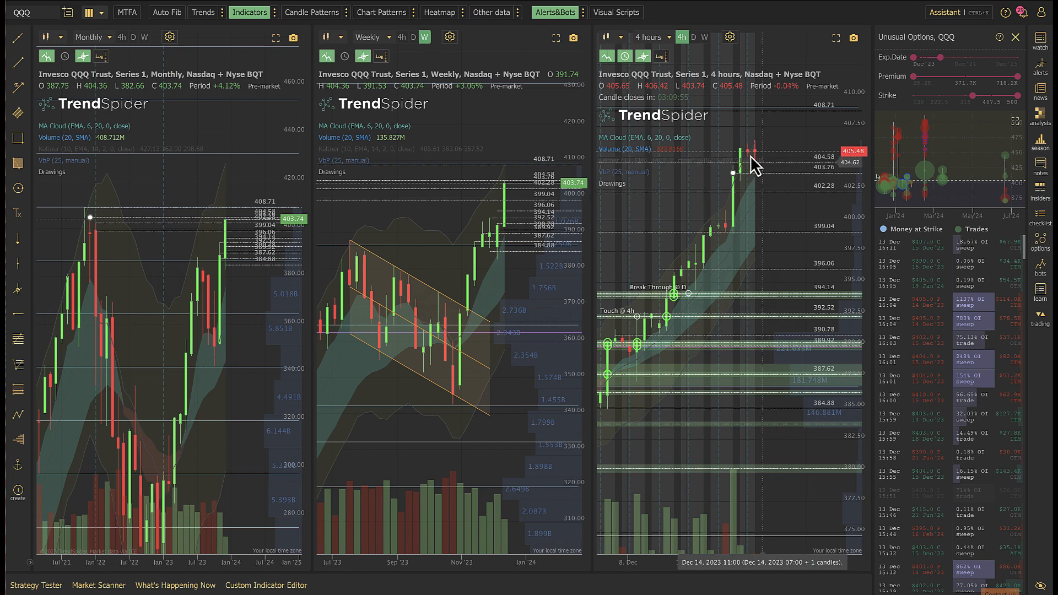
pyautogui.moveTo(784, 177)
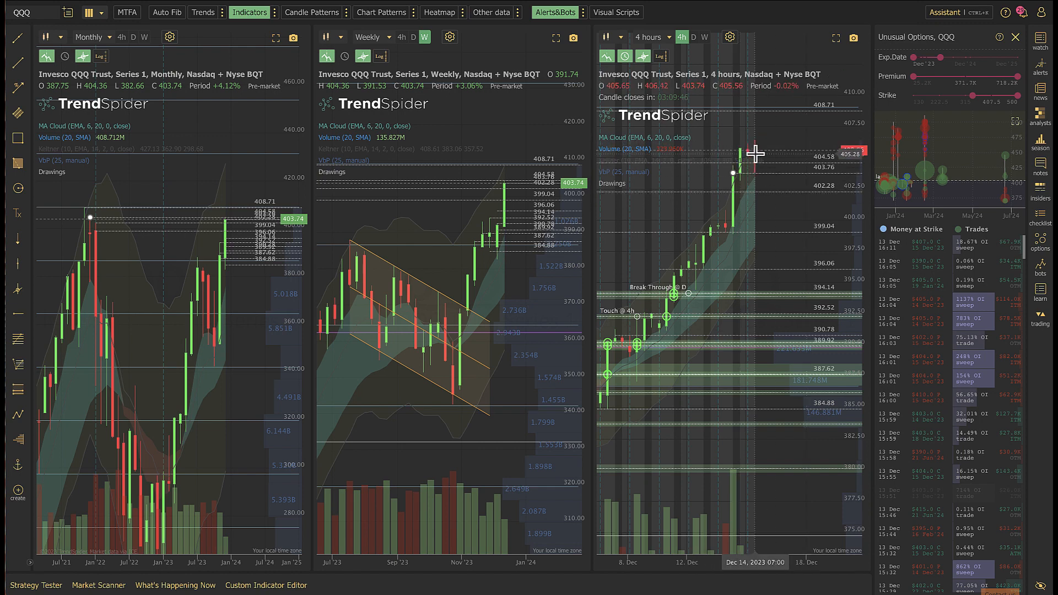
pyautogui.moveTo(762, 178)
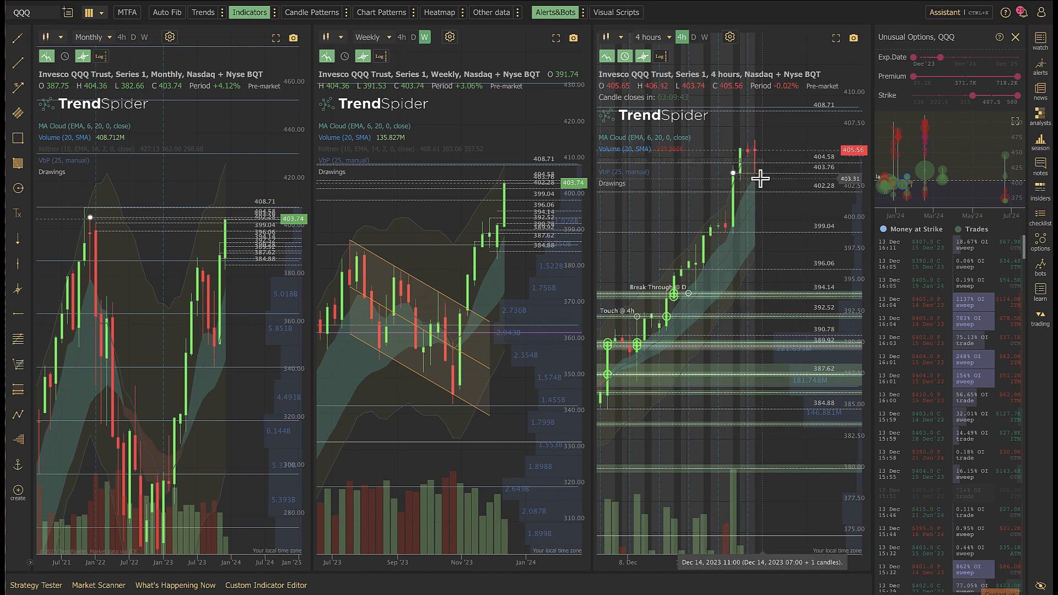
pyautogui.moveTo(768, 151)
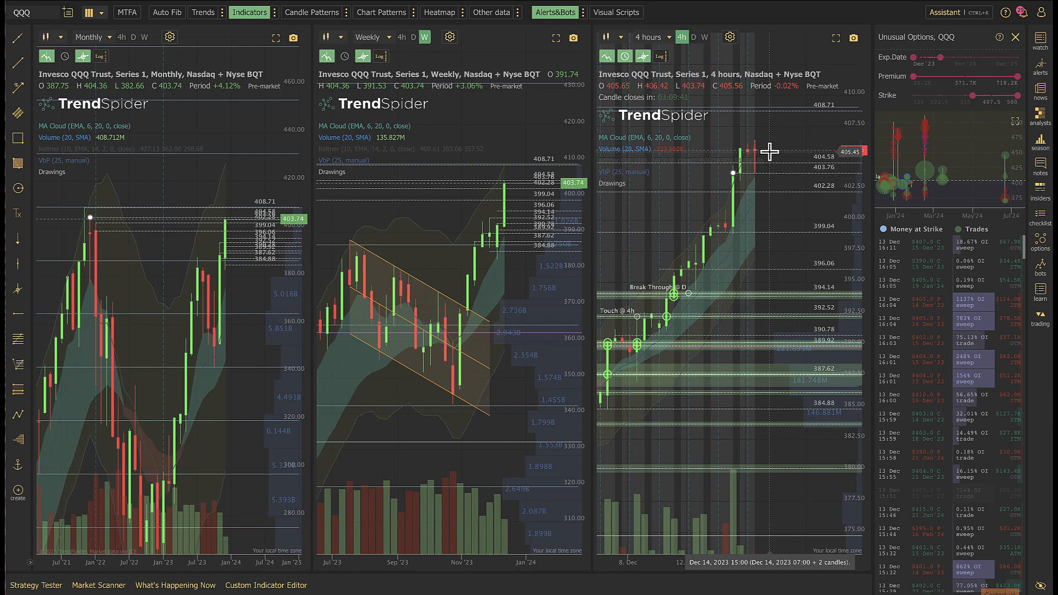
pyautogui.moveTo(822, 148)
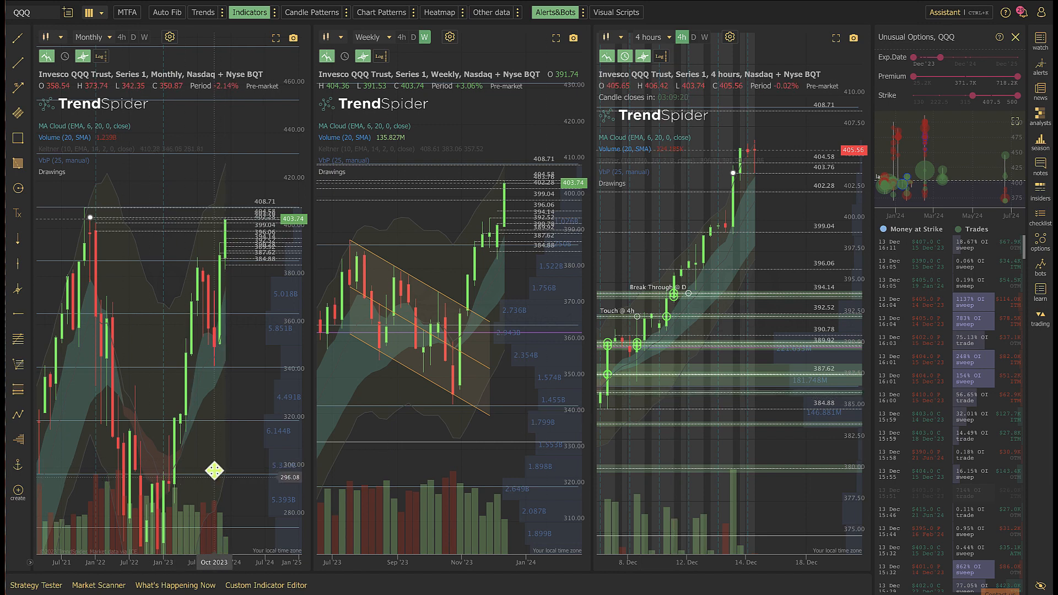
pyautogui.moveTo(706, 323)
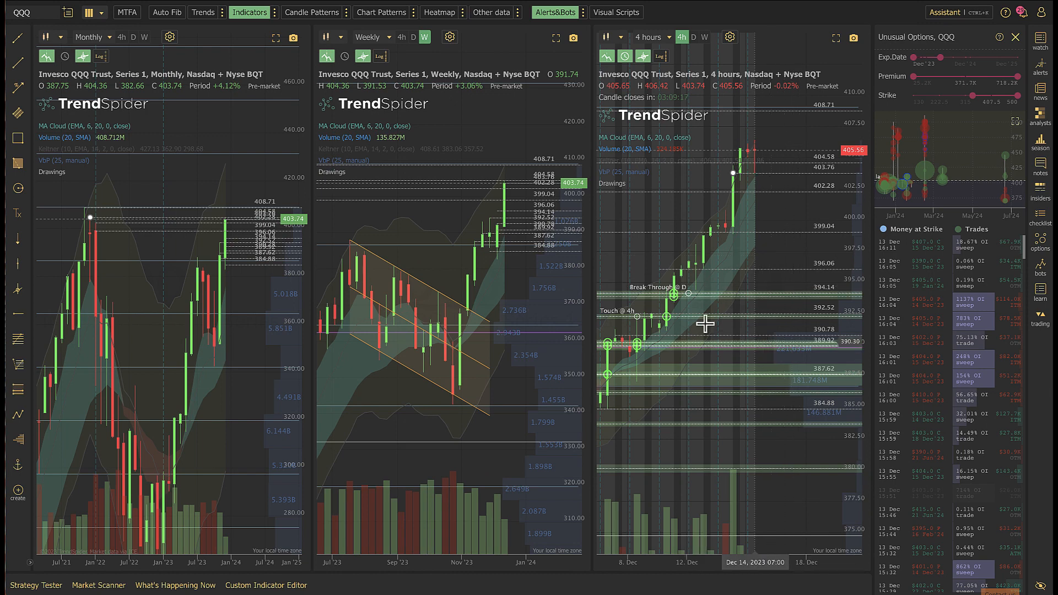
pyautogui.moveTo(704, 323)
pyautogui.write('IWM')
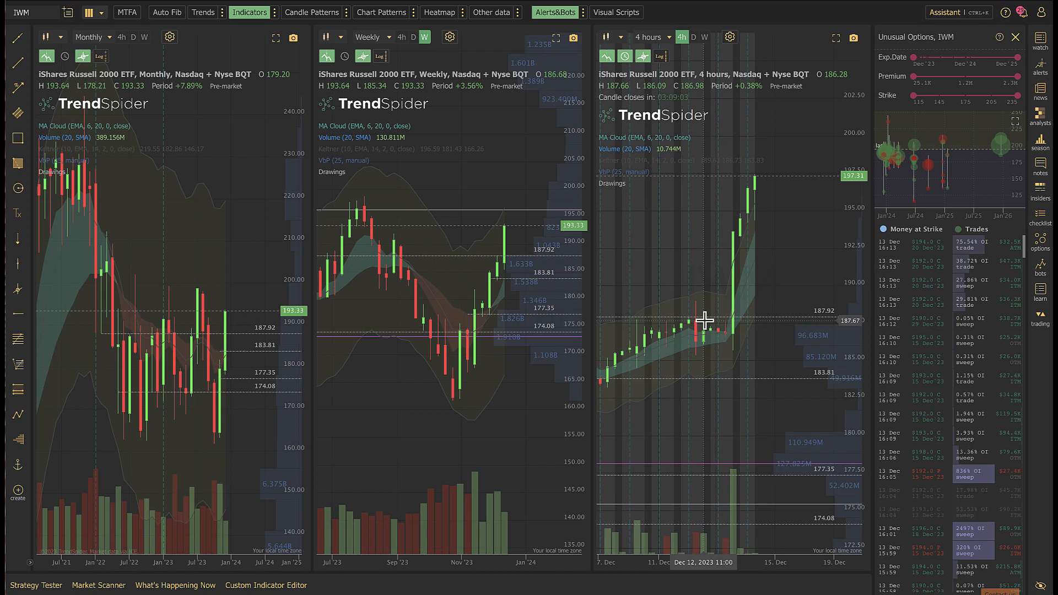
pyautogui.moveTo(456, 254)
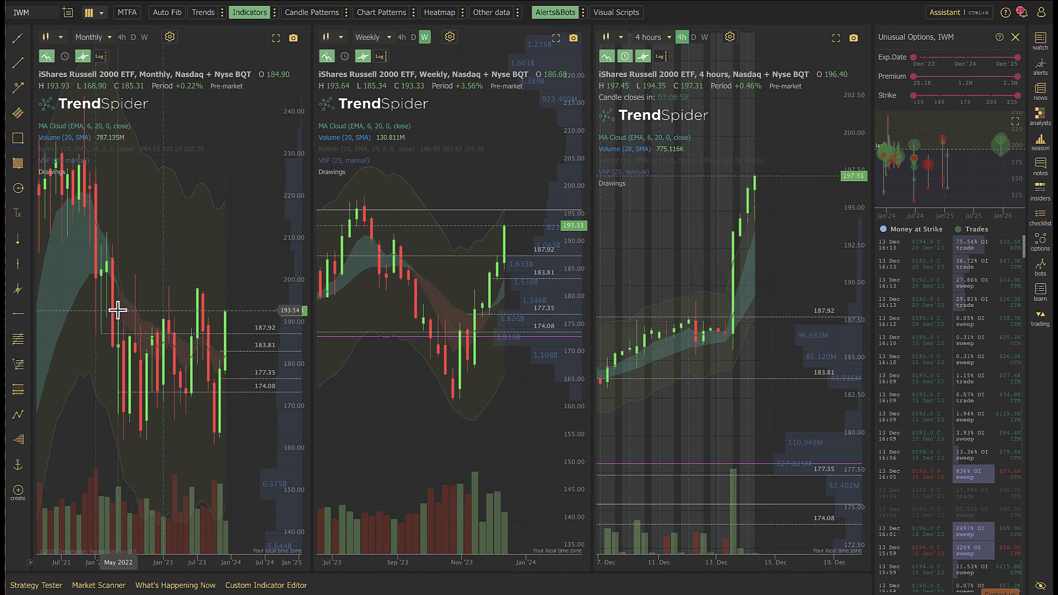
pyautogui.moveTo(192, 327)
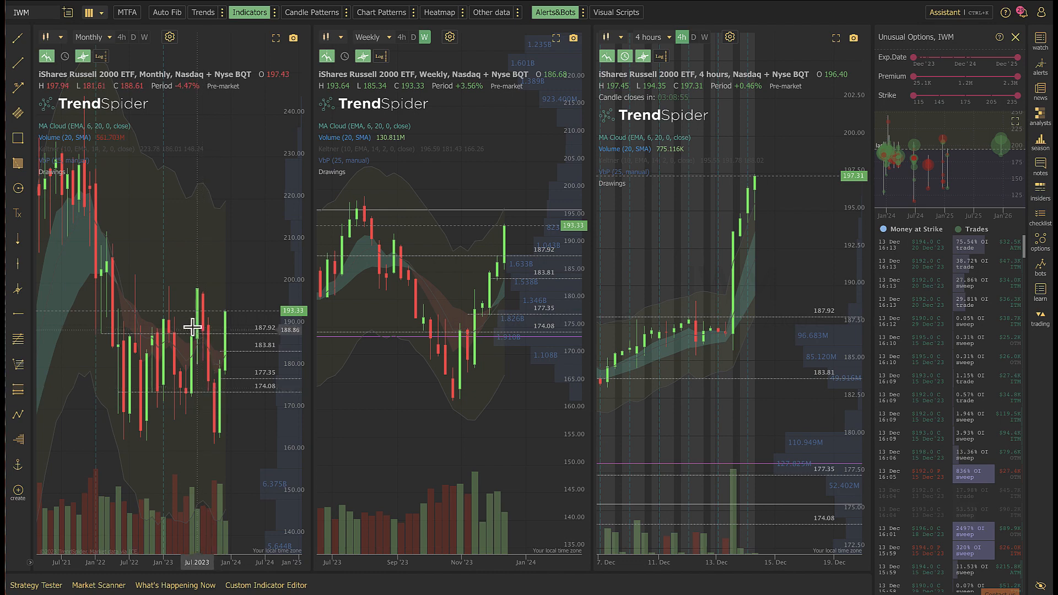
pyautogui.moveTo(128, 266)
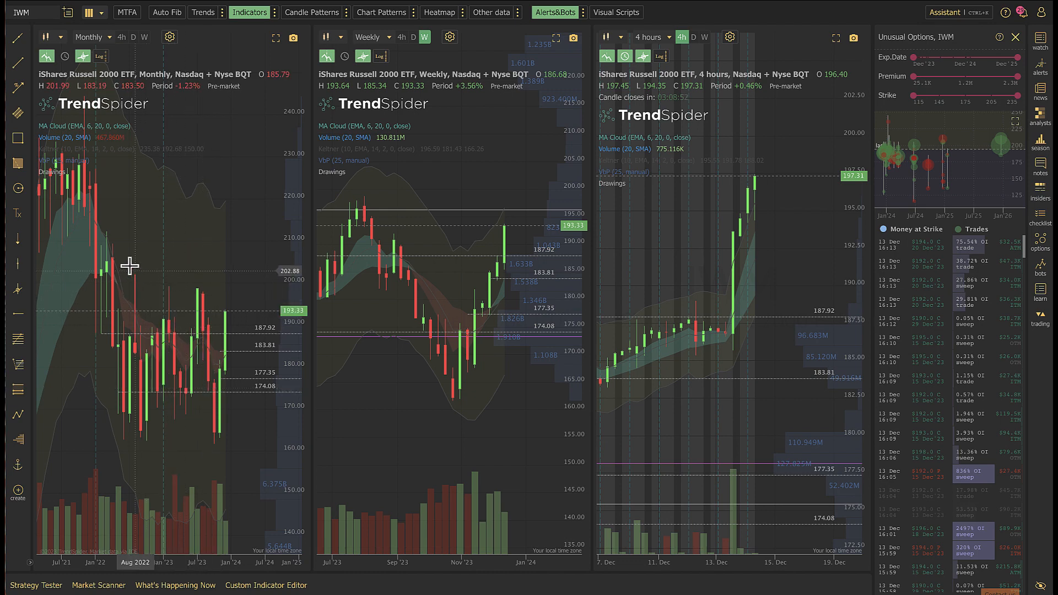
pyautogui.moveTo(132, 308)
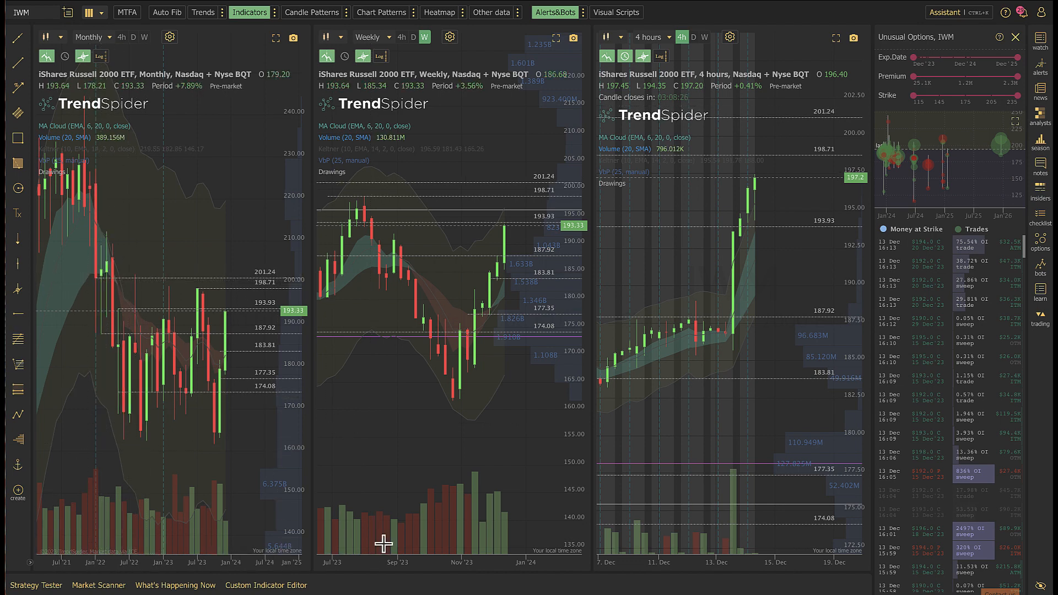
pyautogui.moveTo(502, 330)
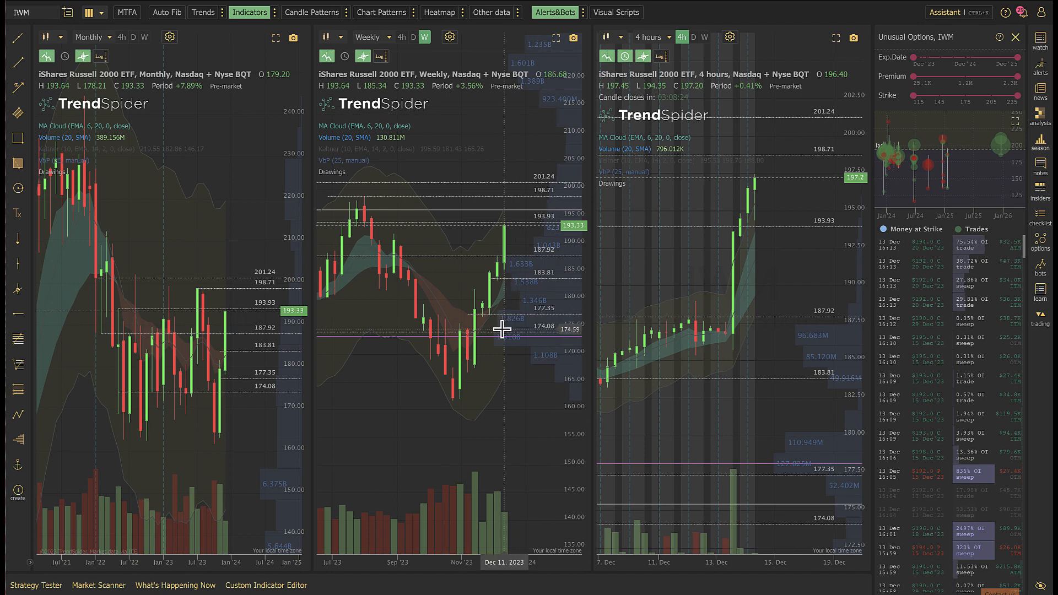
pyautogui.moveTo(730, 370)
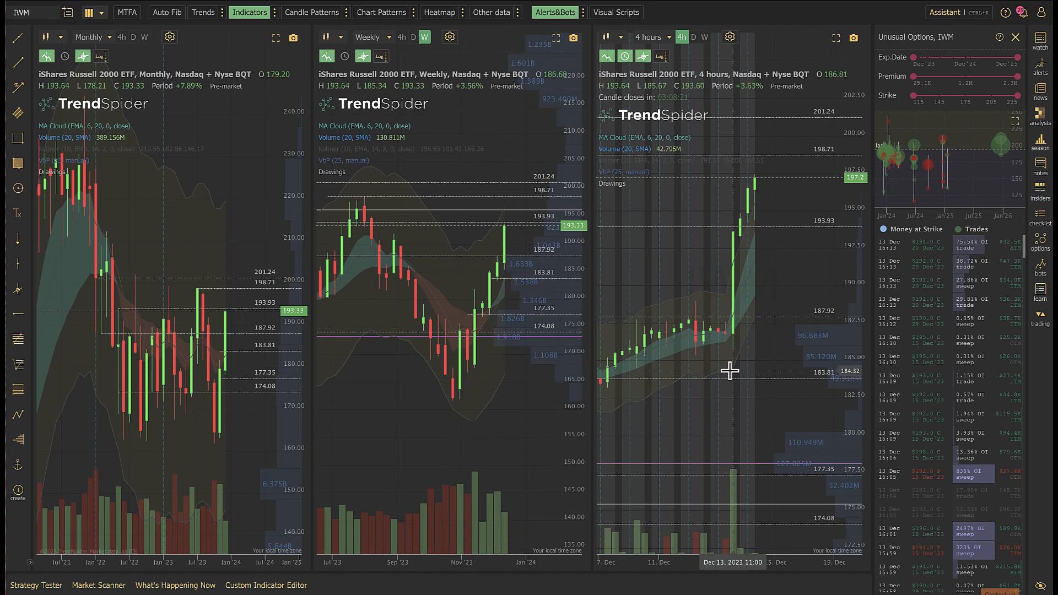
pyautogui.moveTo(766, 224)
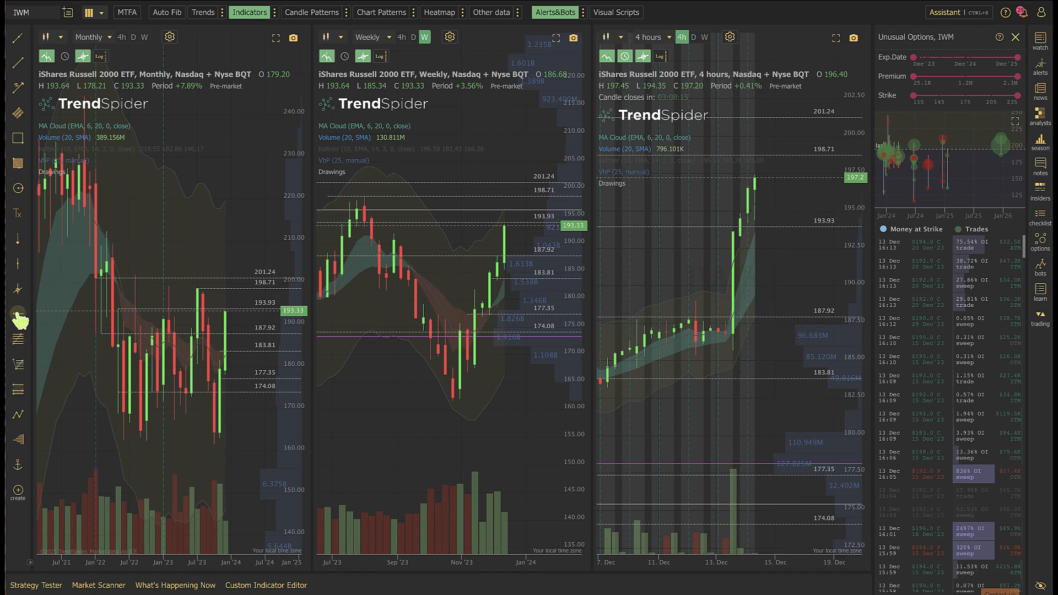
pyautogui.moveTo(808, 209)
pyautogui.write('ES2')
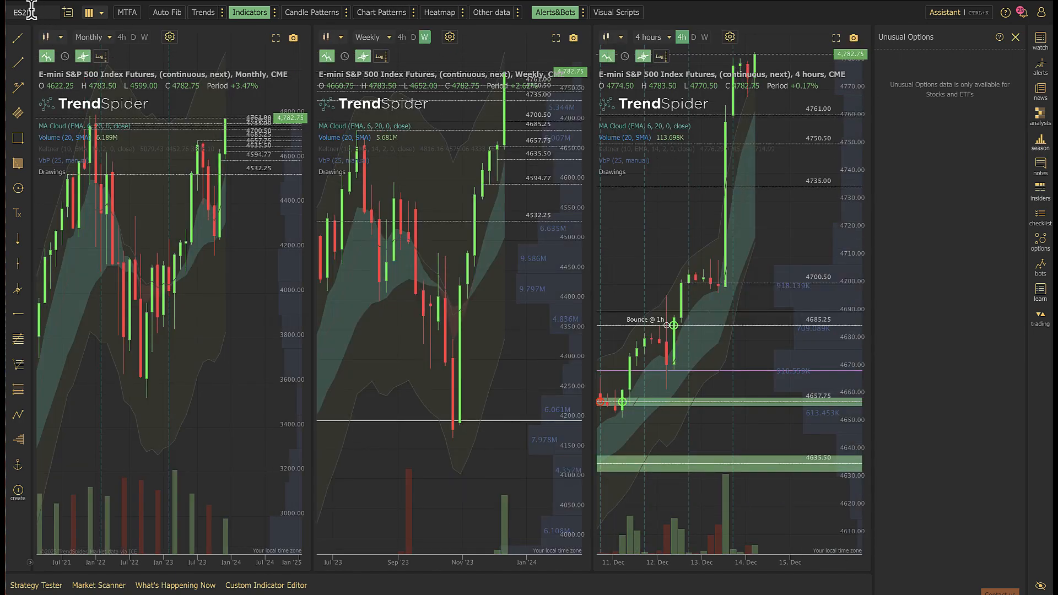
# Load ES1! futures and bring up the actions menu for the 4761.00 level
pyautogui.write('ES1')
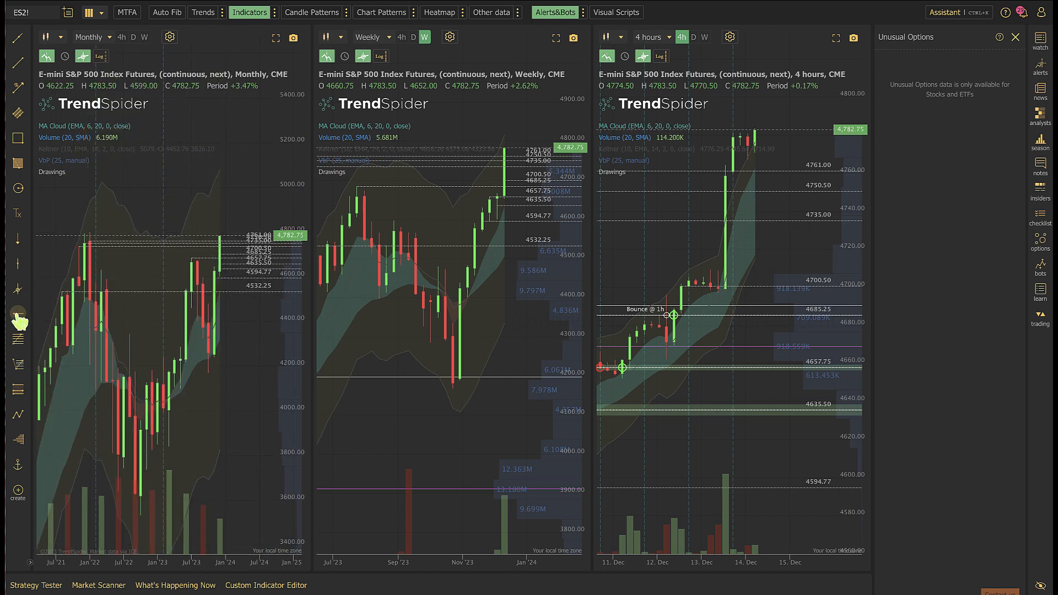
pyautogui.moveTo(57, 323)
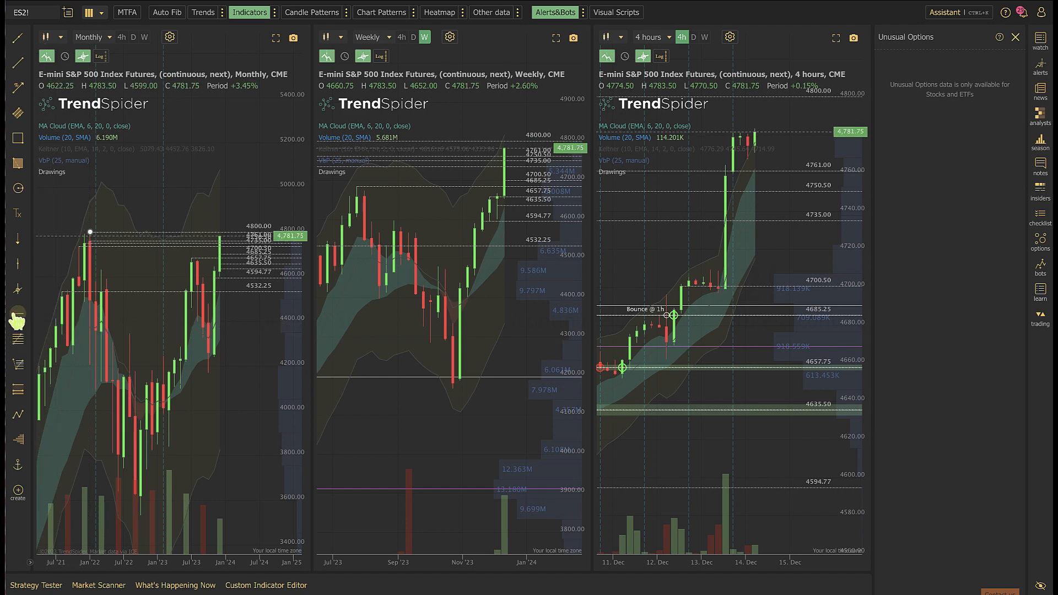
pyautogui.moveTo(78, 292)
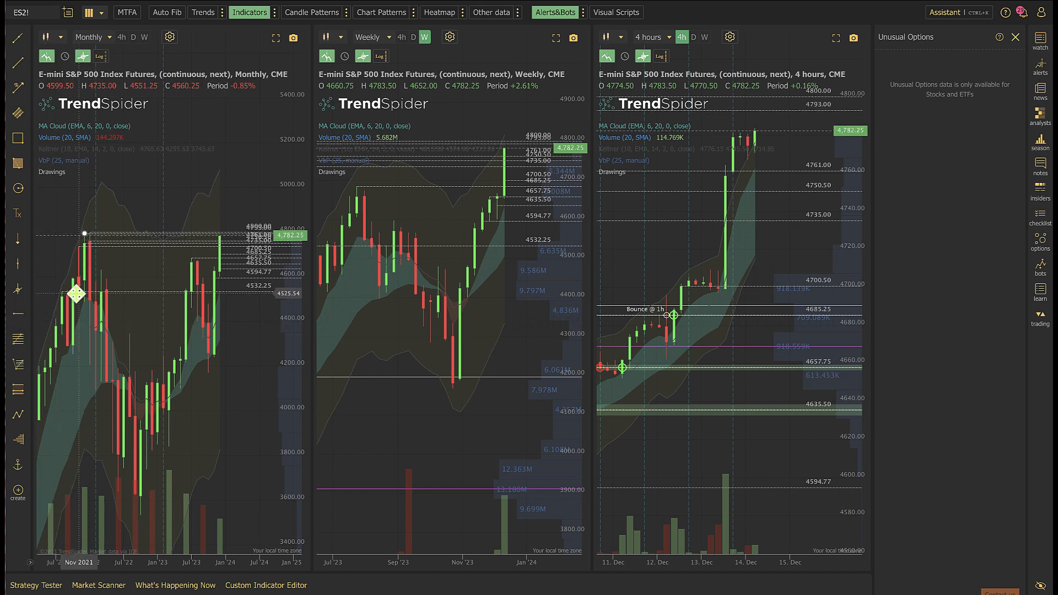
pyautogui.moveTo(459, 356)
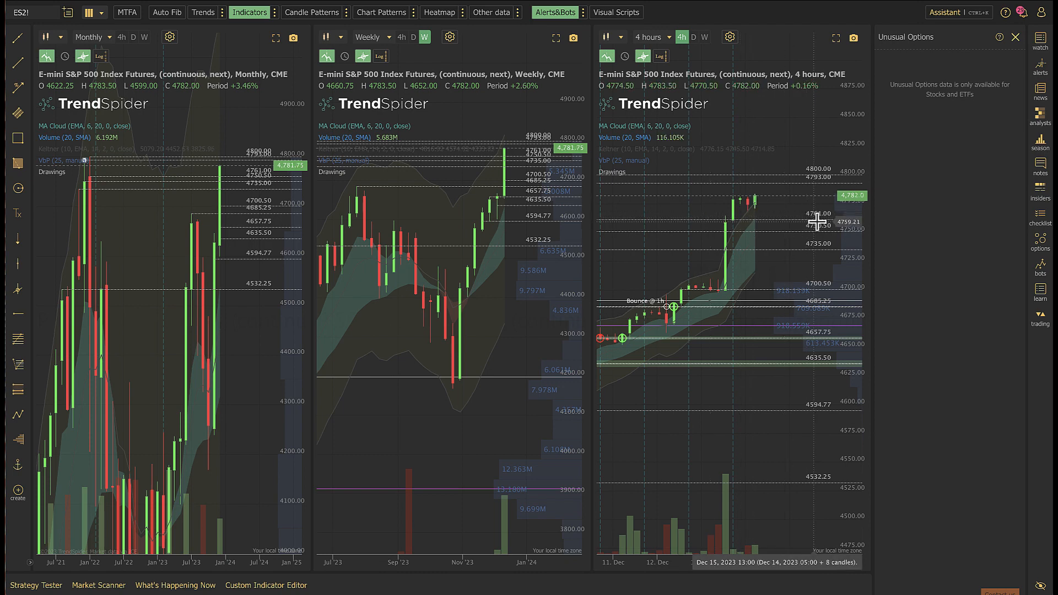
pyautogui.rightClick(817, 219)
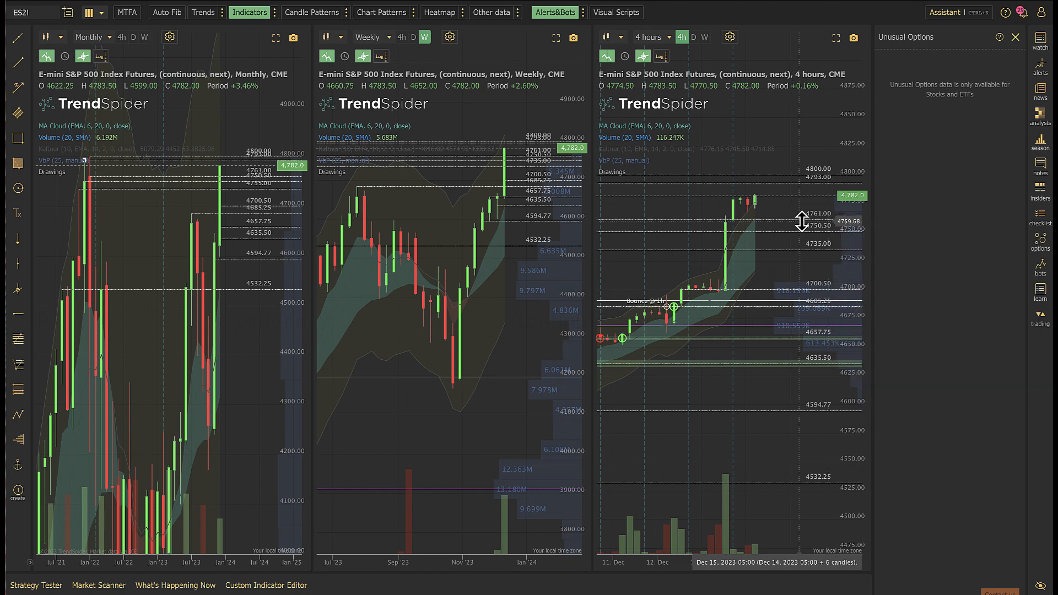
pyautogui.moveTo(695, 221)
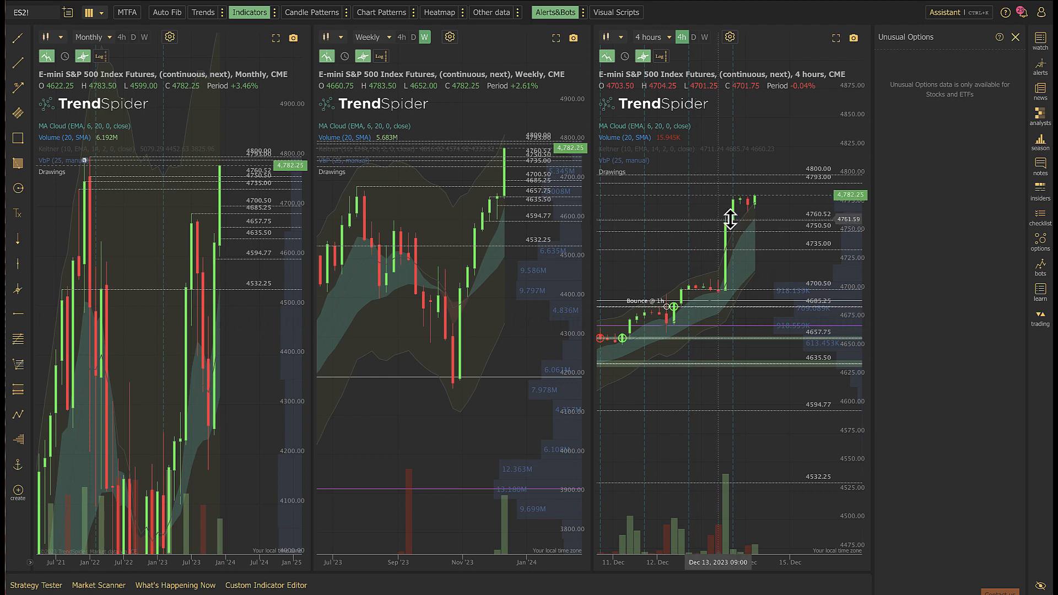
pyautogui.moveTo(759, 304)
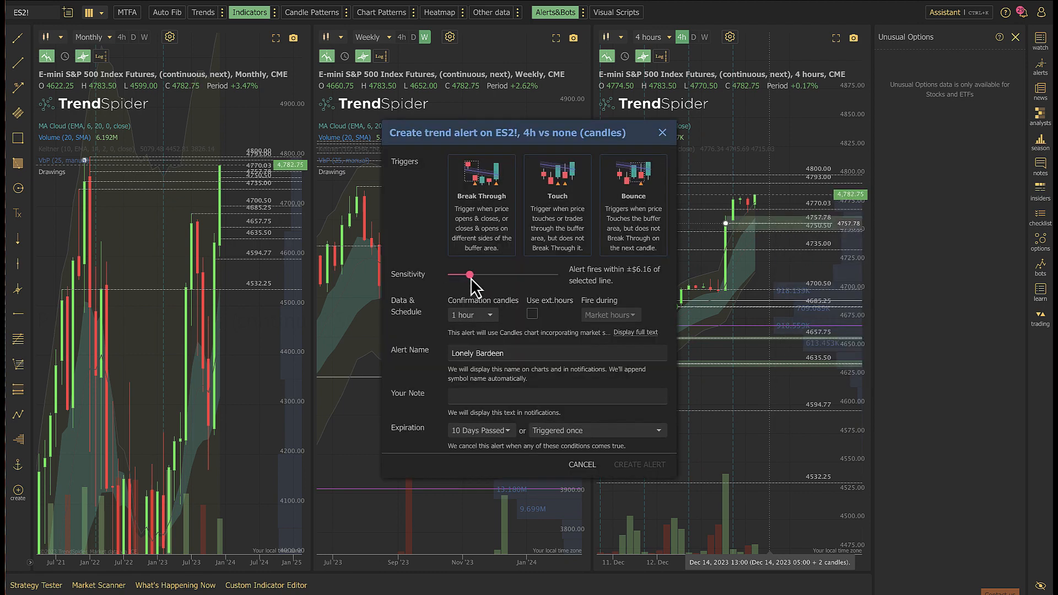
# Narrow the alert sensitivity to about two dollars and create the alert
pyautogui.moveTo(470, 275); pyautogui.dragTo(457, 275)
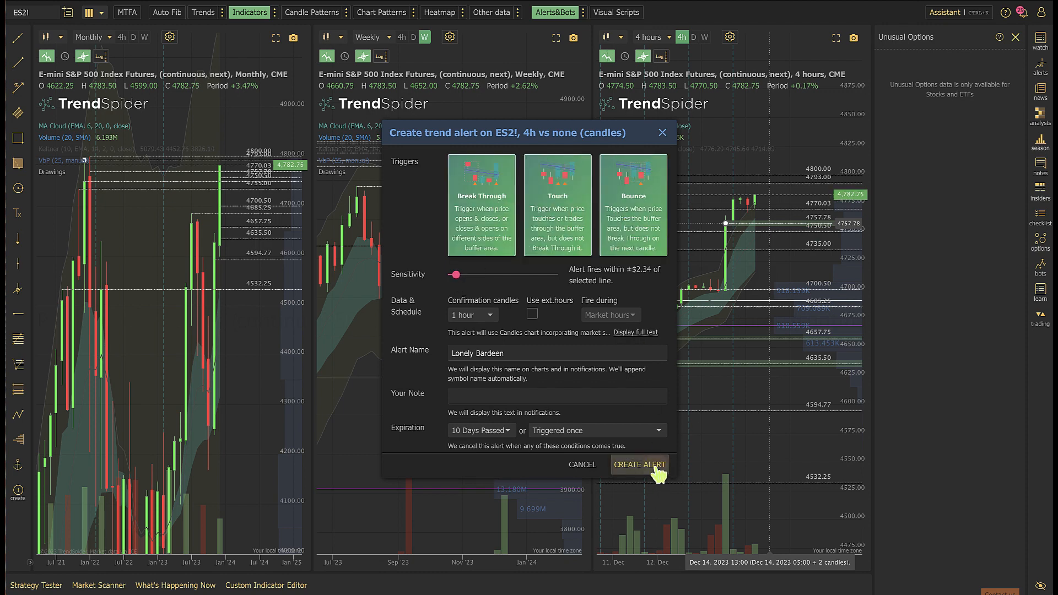
pyautogui.click(639, 464)
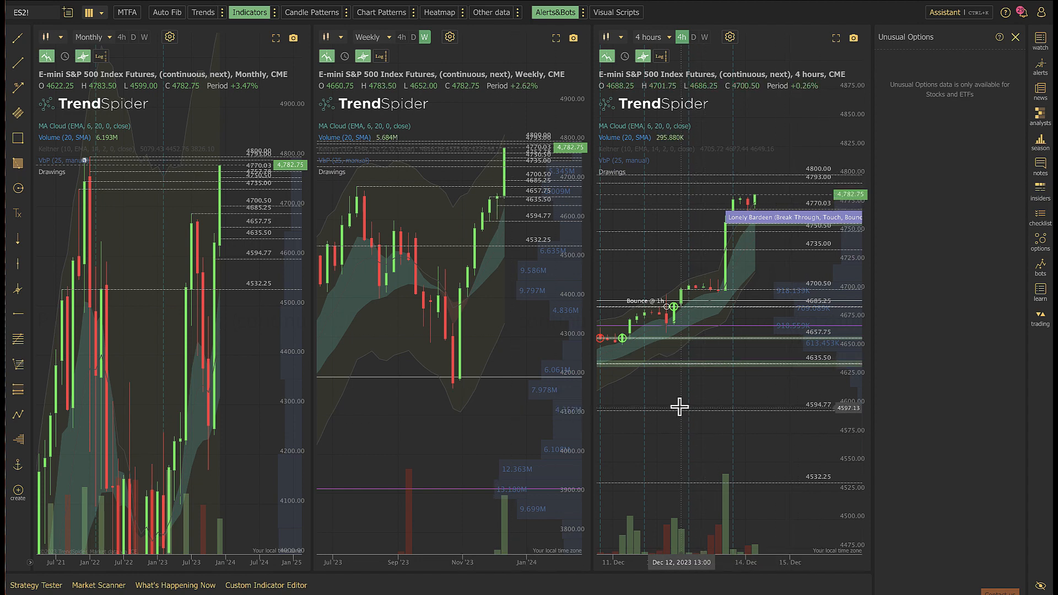
pyautogui.moveTo(729, 220)
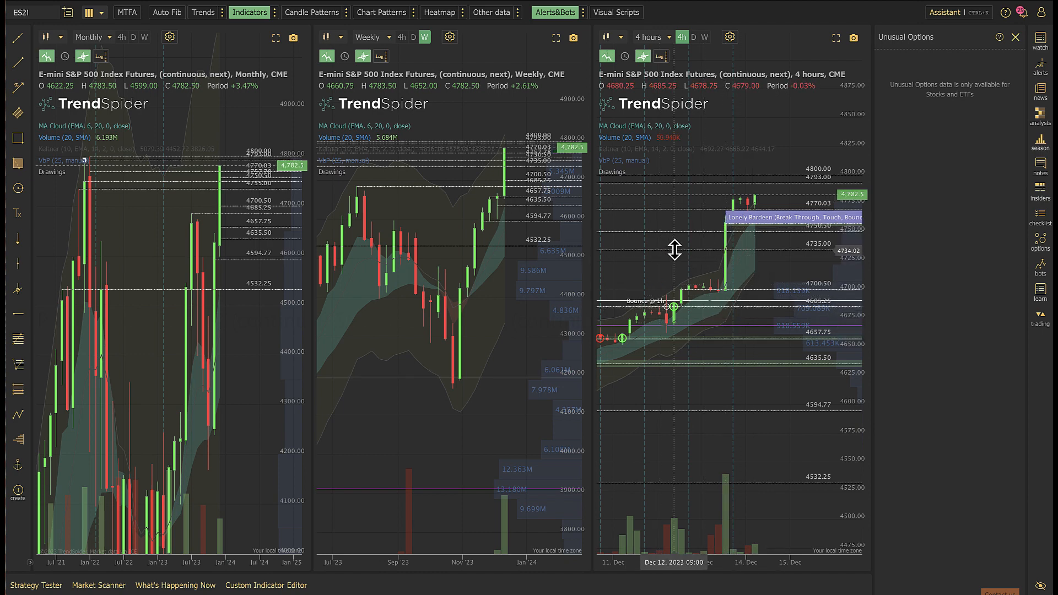
pyautogui.moveTo(695, 279)
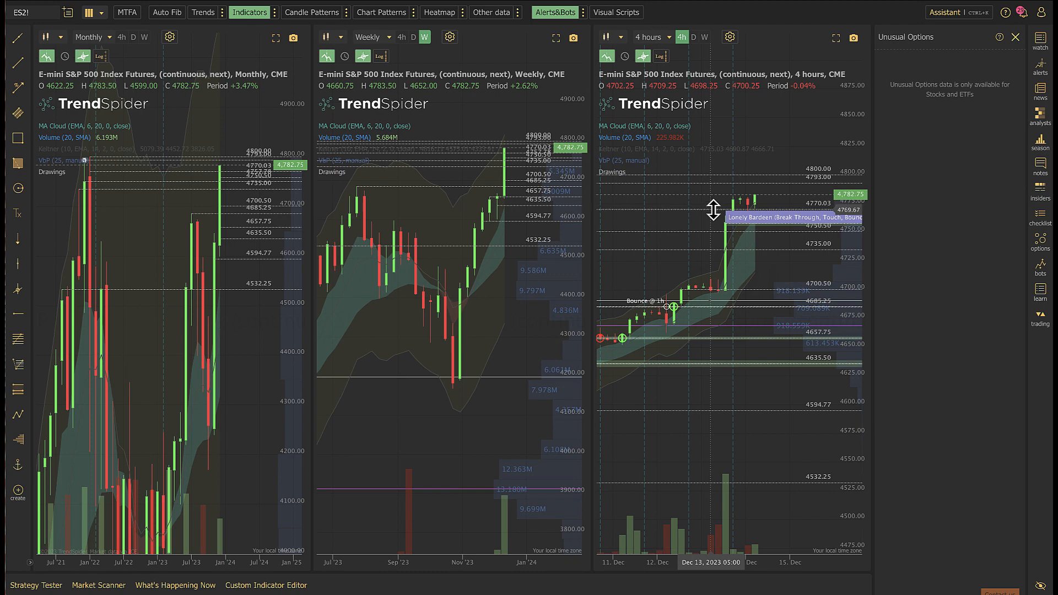
pyautogui.moveTo(795, 184)
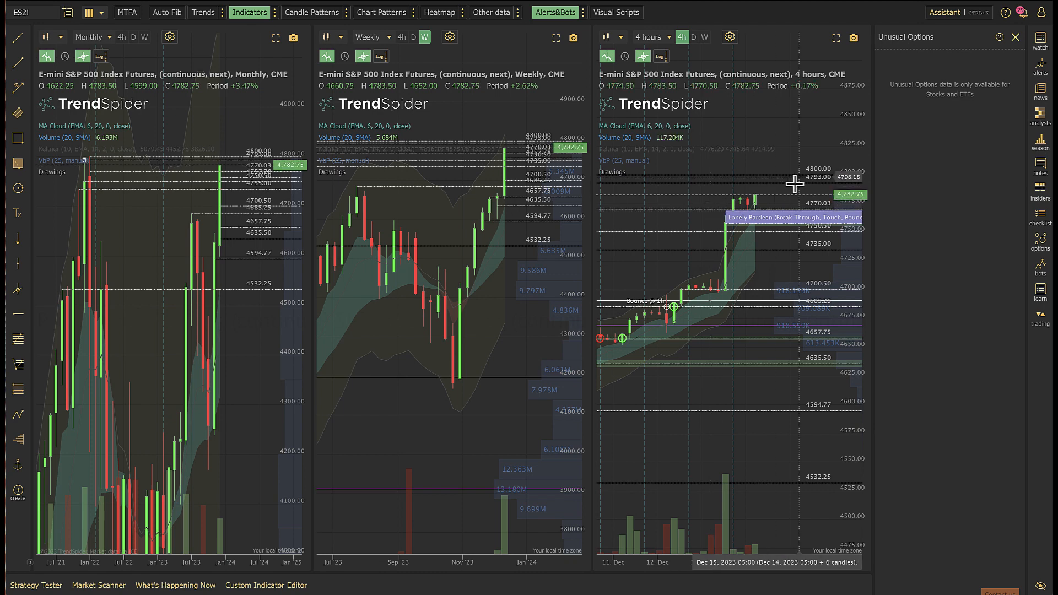
pyautogui.moveTo(789, 180)
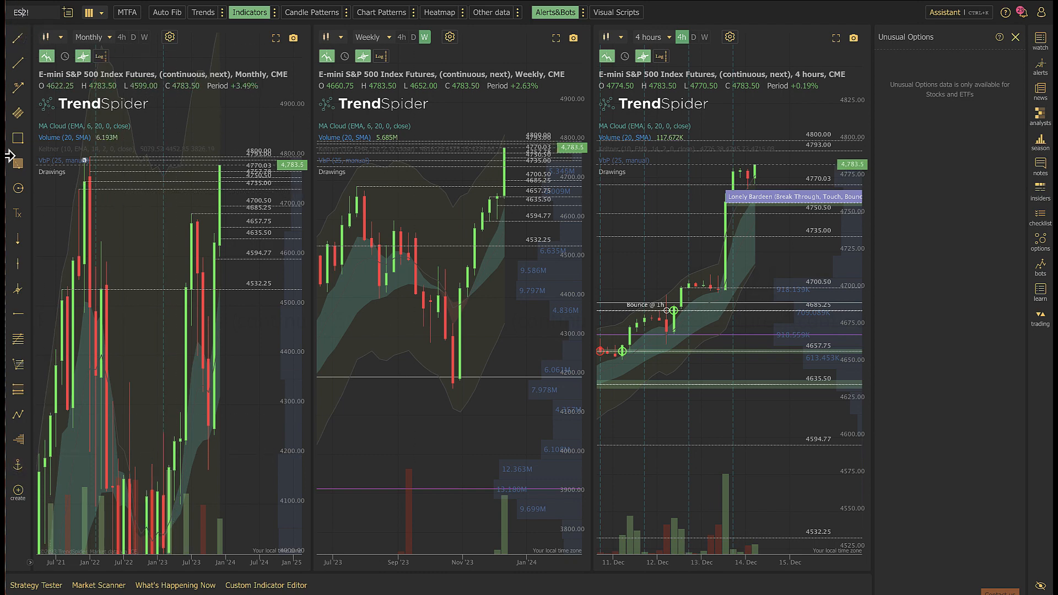
# Load the E-mini Nasdaq-100 futures by entering symbol NQ2!
pyautogui.write('NQ2!')
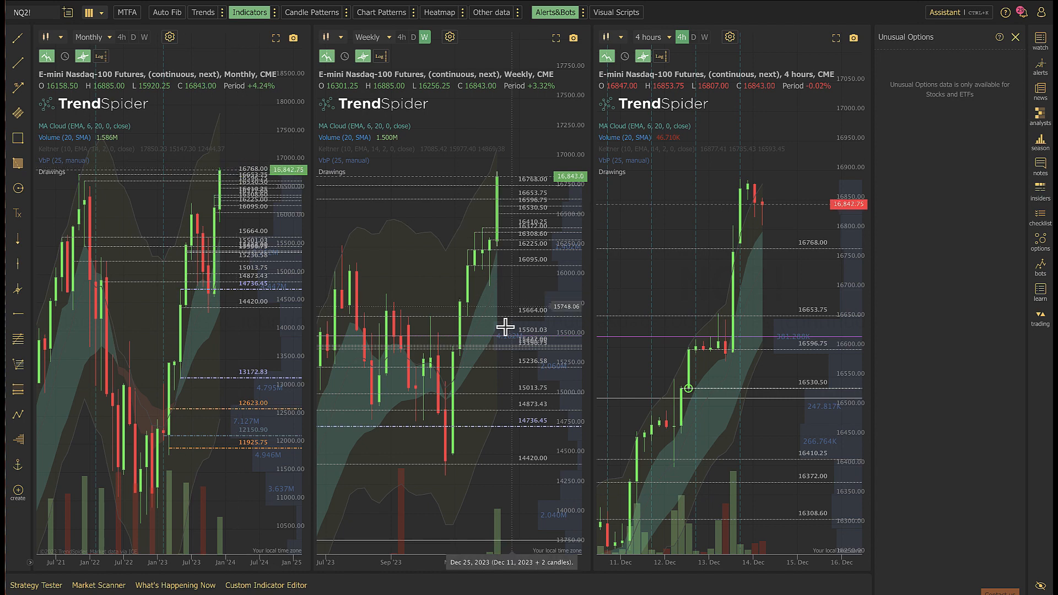
pyautogui.moveTo(660, 344)
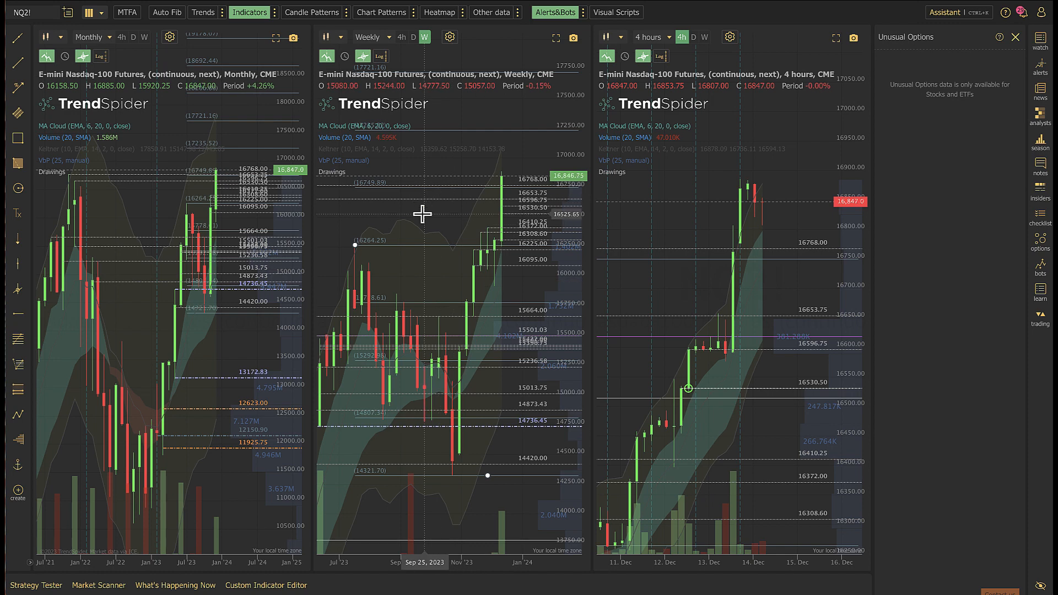
pyautogui.moveTo(536, 156)
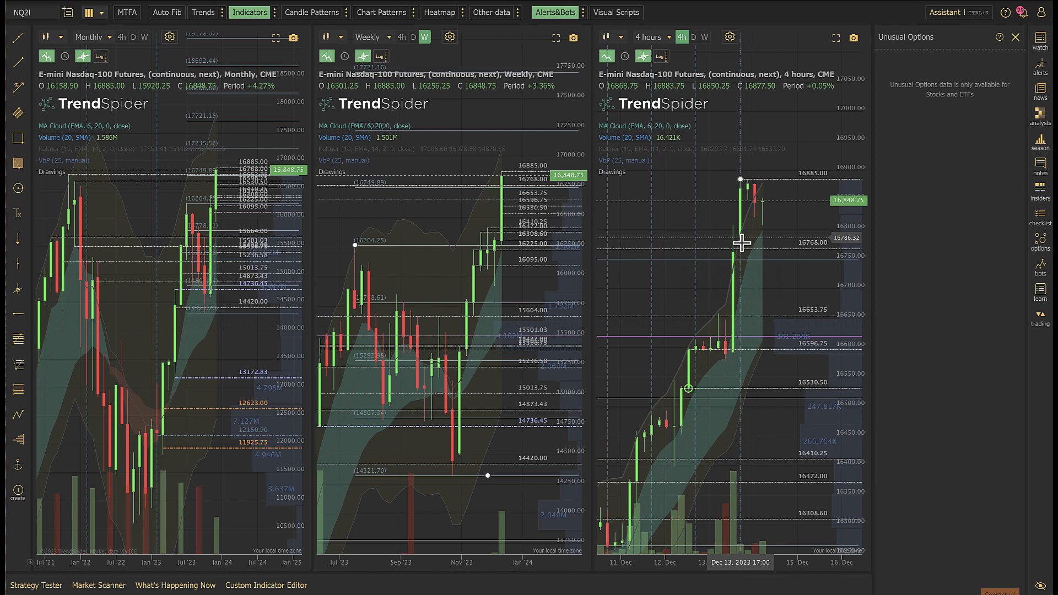
pyautogui.moveTo(771, 226)
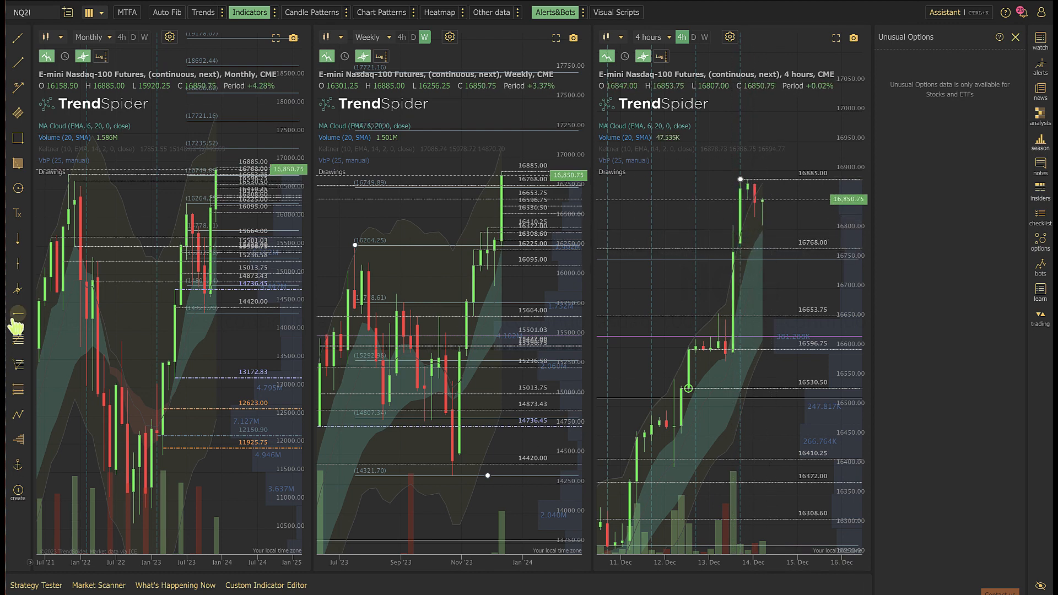
pyautogui.moveTo(604, 445)
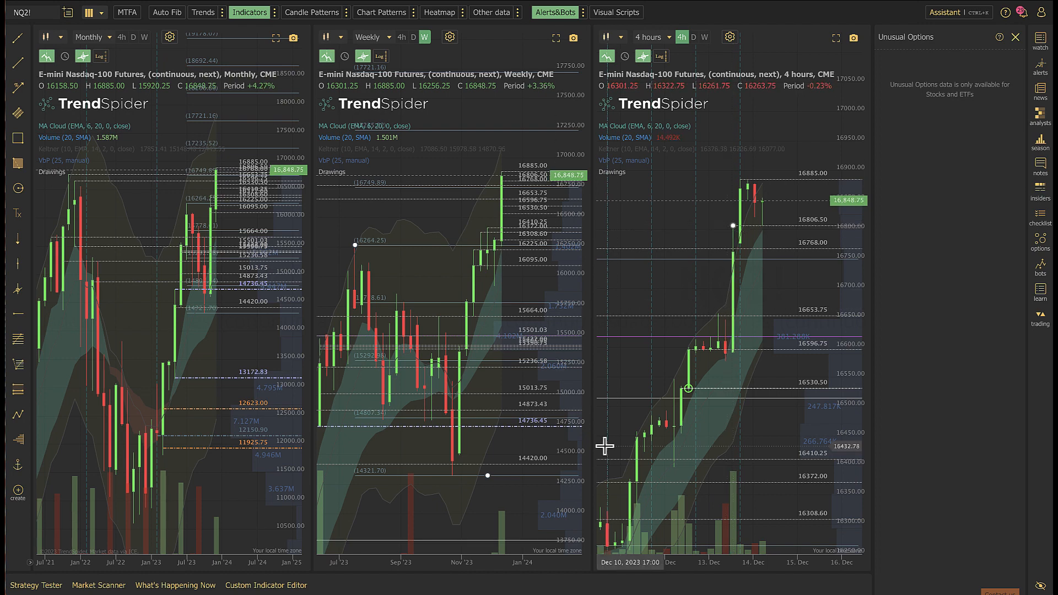
pyautogui.moveTo(638, 525)
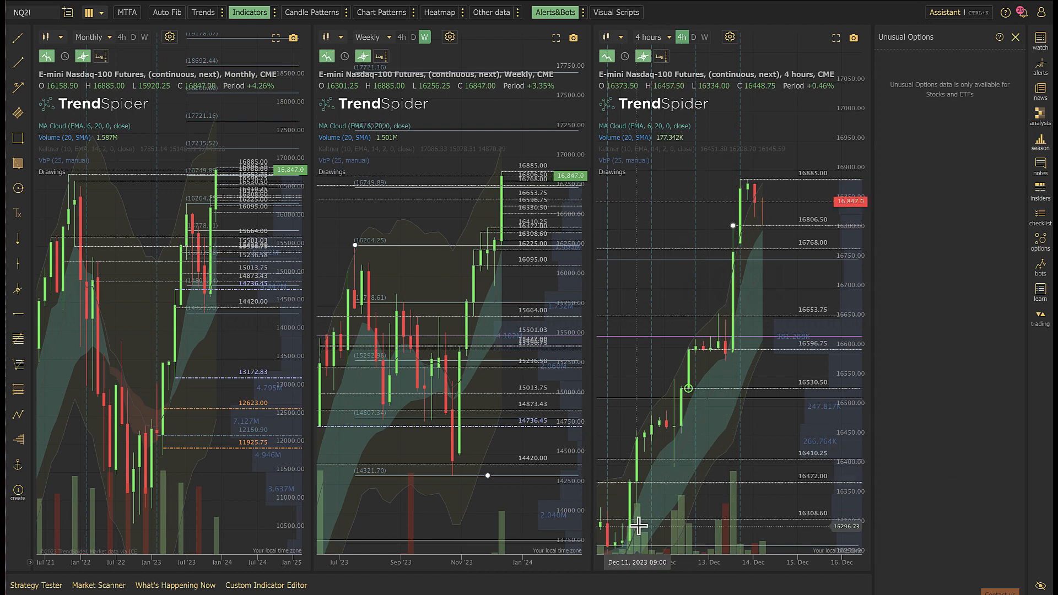